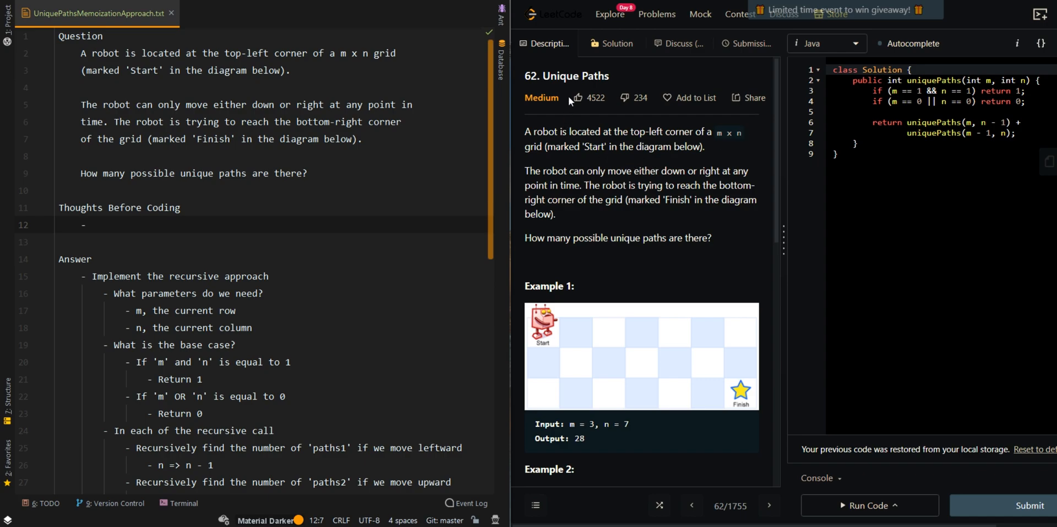
pyautogui.moveTo(353, 197)
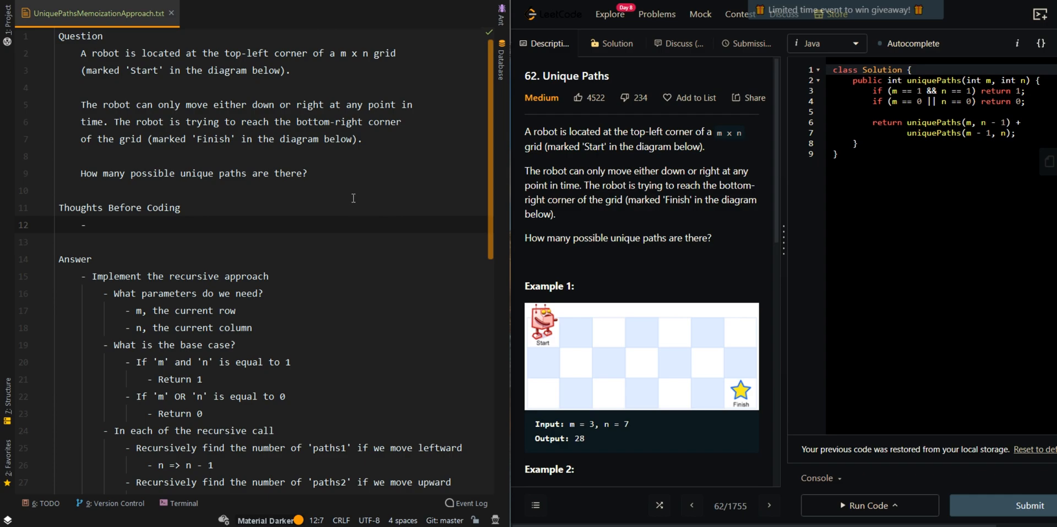
pyautogui.moveTo(223, 218)
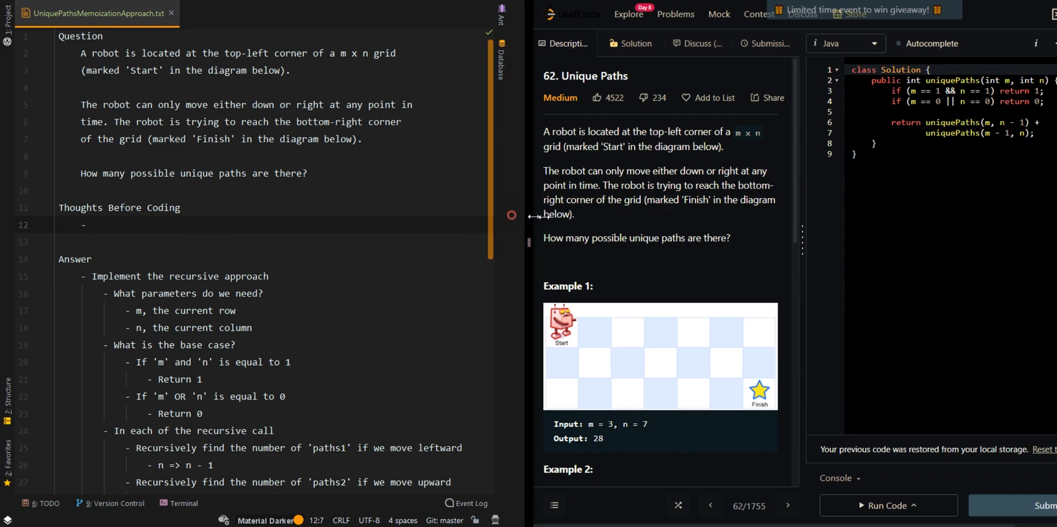
# Note that the recursive approach is not efficient enough because of overlapping calls.
pyautogui.write('TYhe recursive')
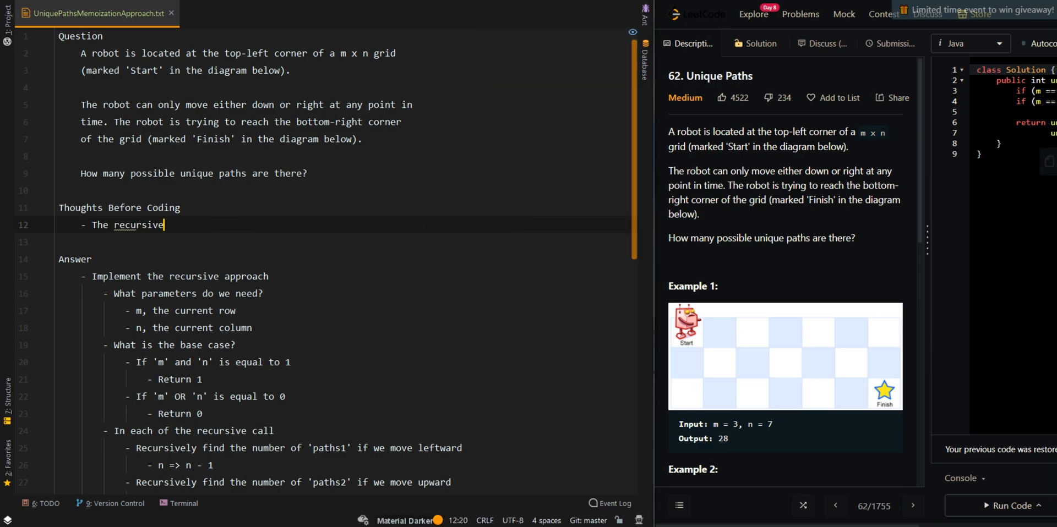
pyautogui.write('approach is not ef')
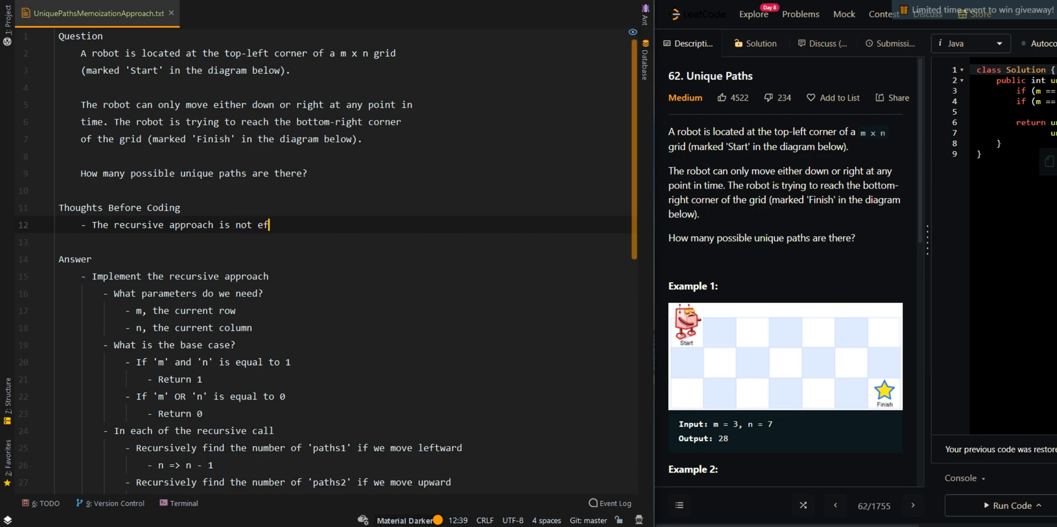
pyautogui.write('ficient enough beca')
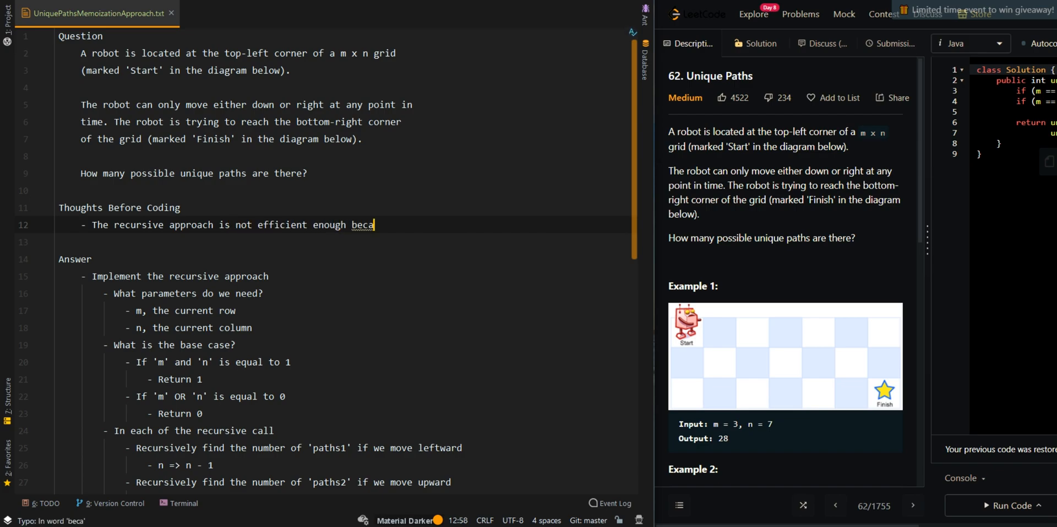
pyautogui.write('use of overlapping recursive calls')
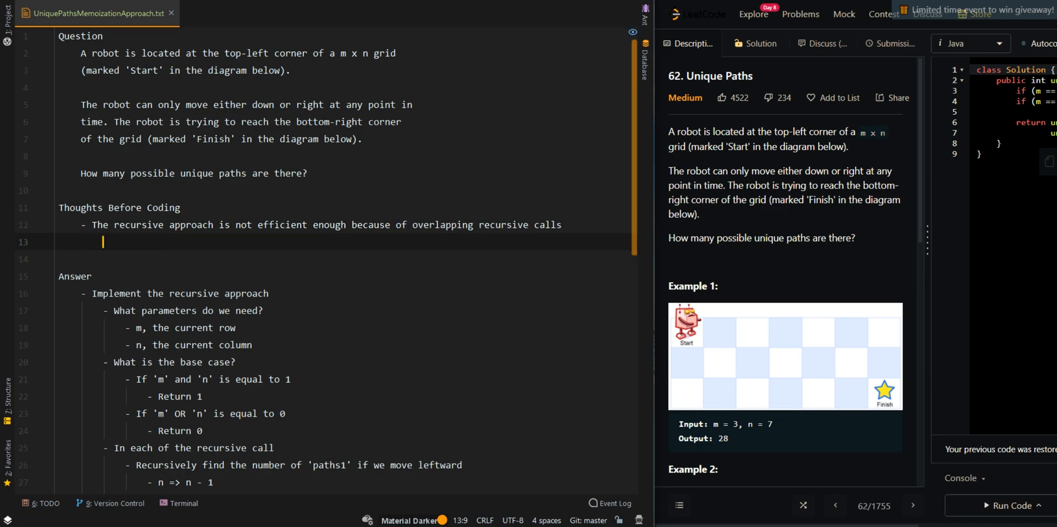
# Add that memoization avoids the overlapping recursion and pose the caching question.
pyautogui.write('- we can avoid')
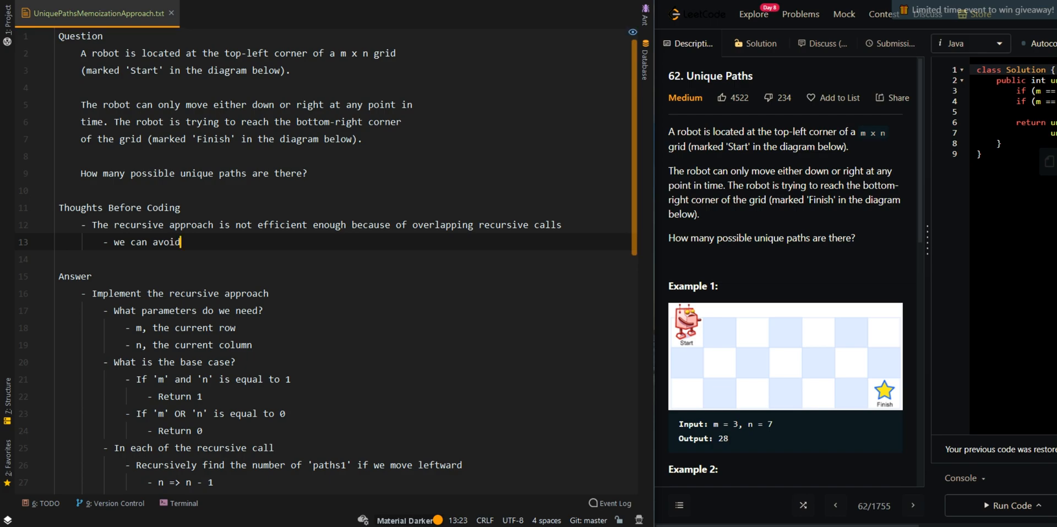
pyautogui.write('ov')
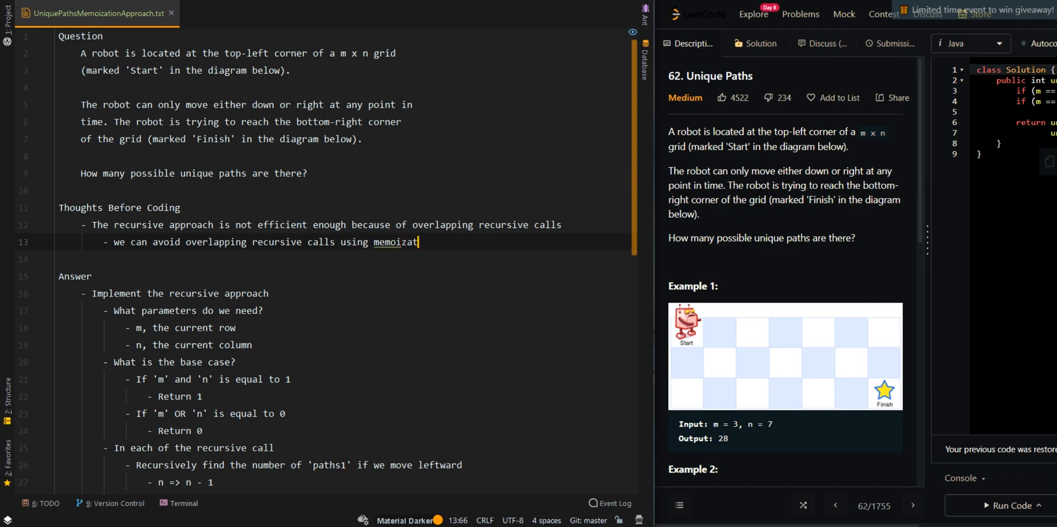
pyautogui.write('ion')
pyautogui.write('- In th')
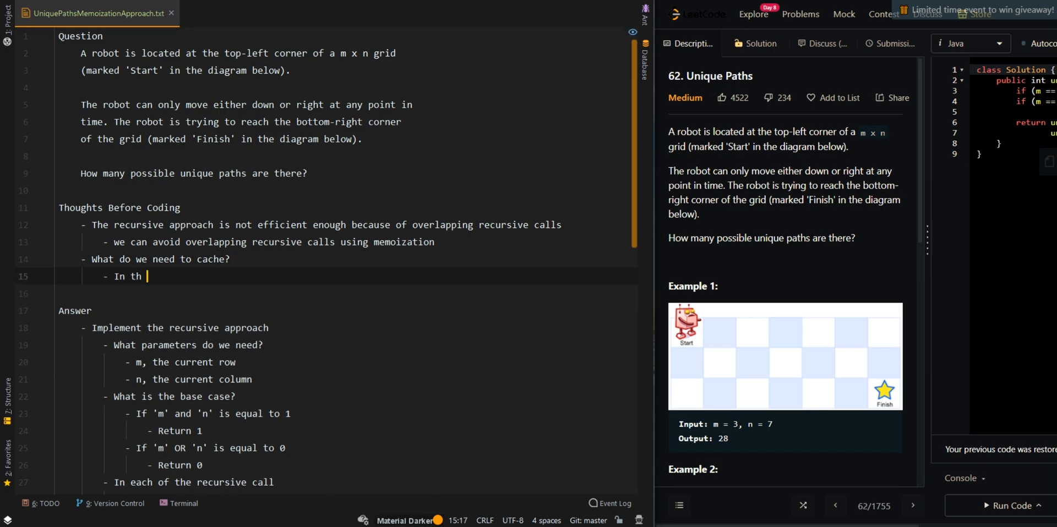
# Write that each recursive call finds the total number of unique 'ways' at 'm, n'.
pyautogui.write('each of the recursive calls')
pyautogui.write('- W')
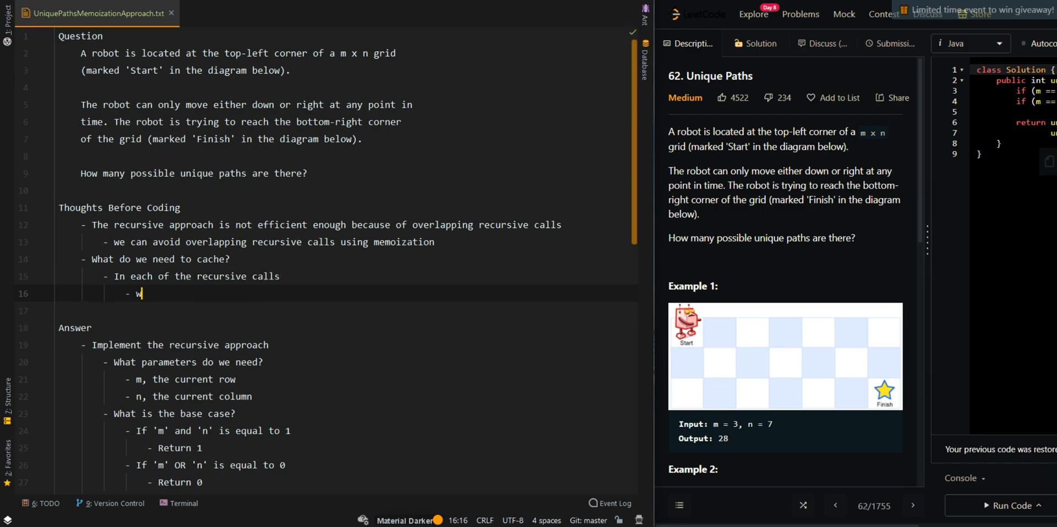
pyautogui.press('Backspace')
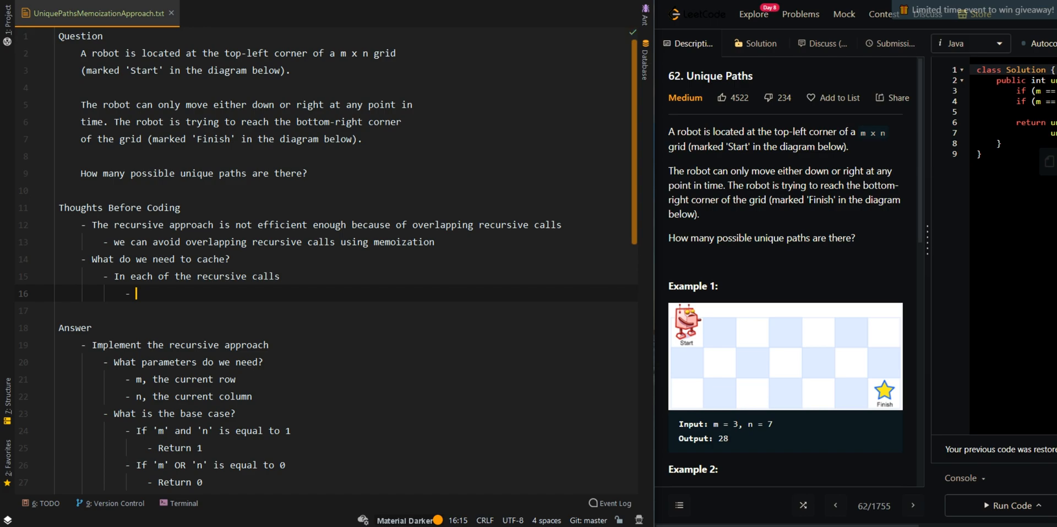
pyautogui.write('We are try')
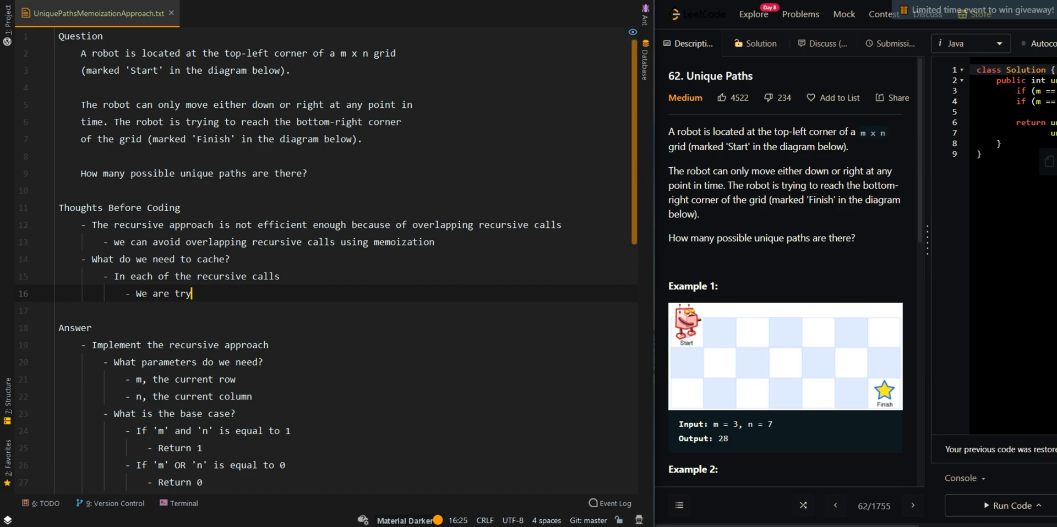
pyautogui.write('ing to find the total n')
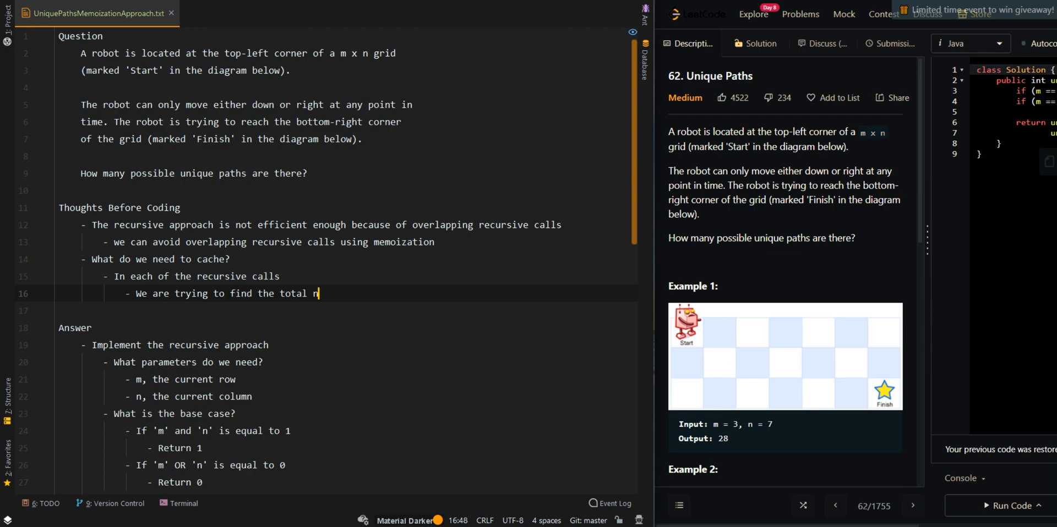
pyautogui.write('umber of unique w')
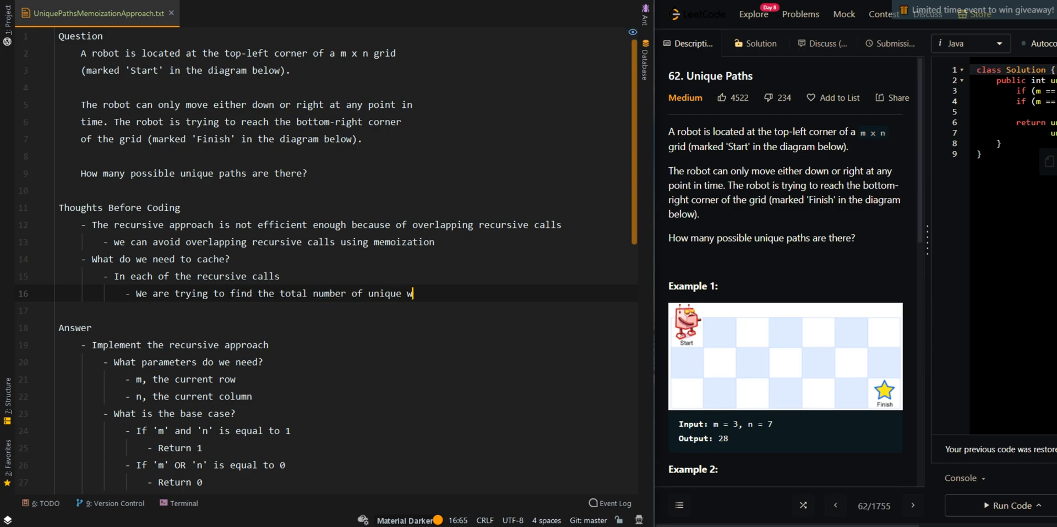
pyautogui.write("'ways' ath")
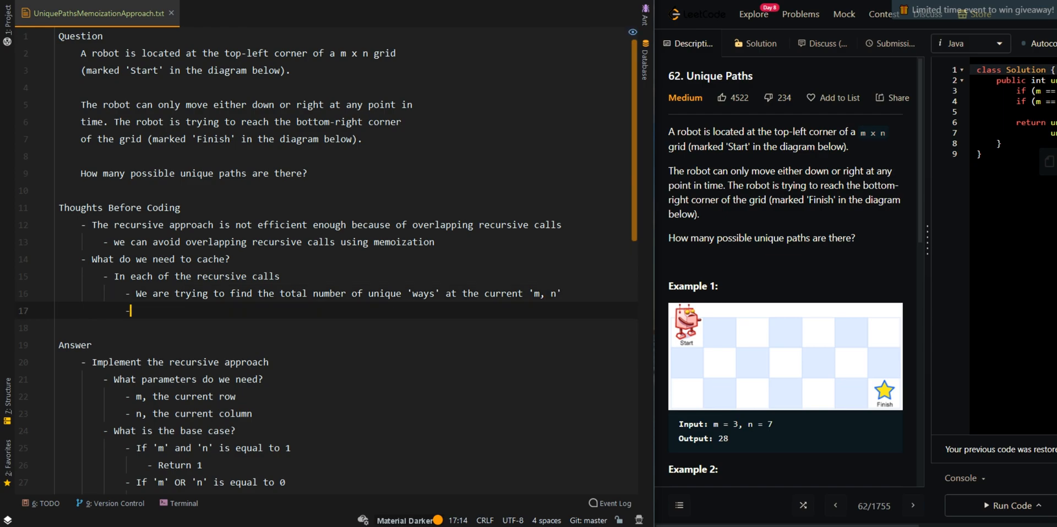
# Conclude that 'm, n' can be cached with the total number of unique 'ways'.
pyautogui.write('- This means we can c')
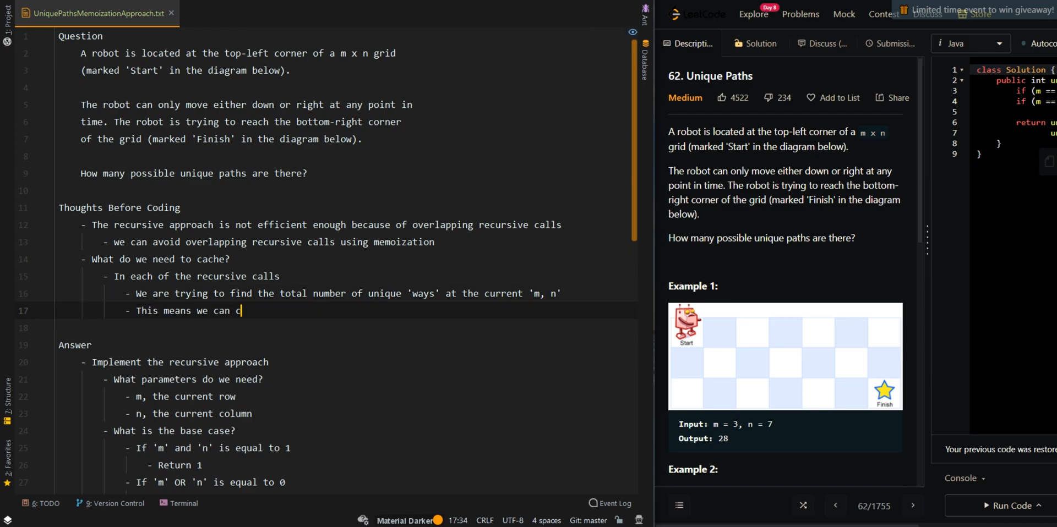
pyautogui.write("ache 'm, n'")
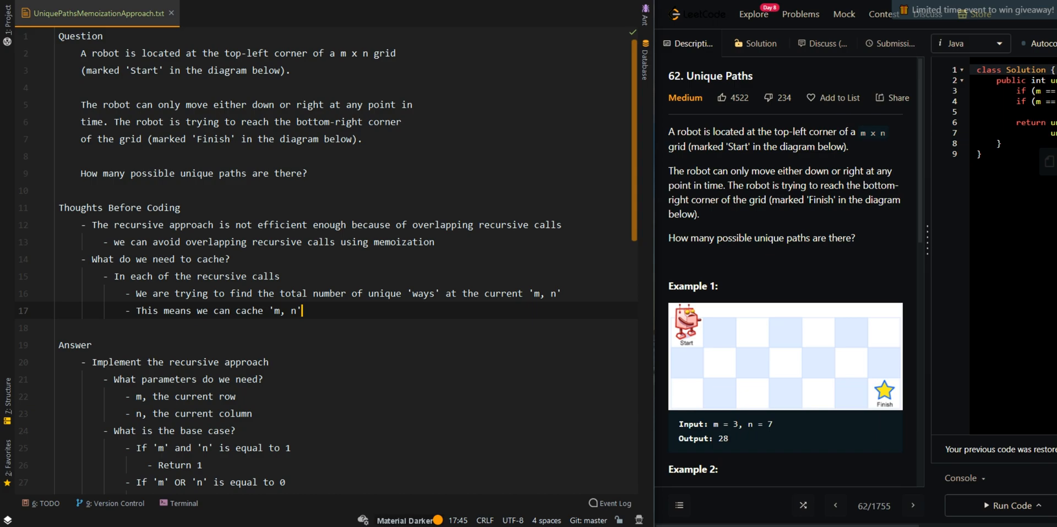
pyautogui.write('with the toa')
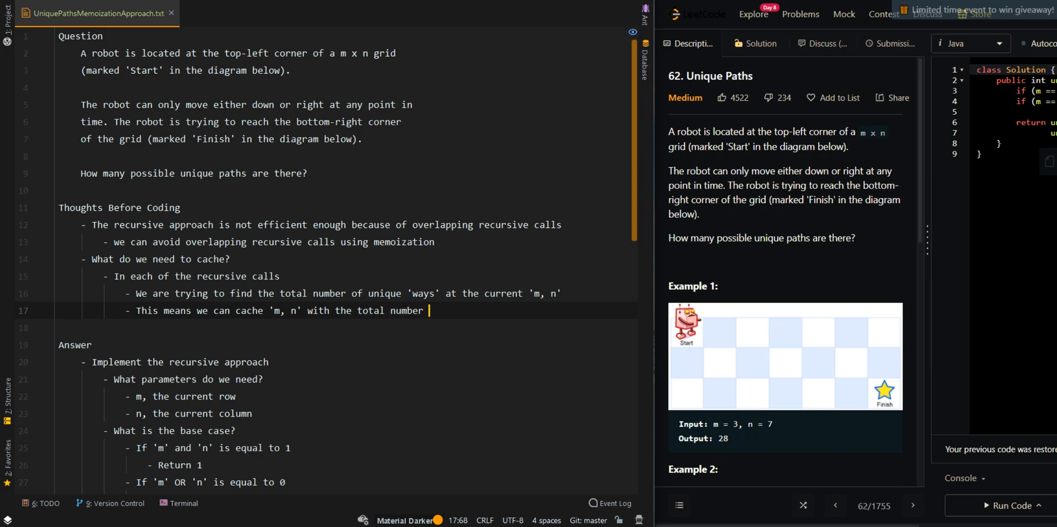
pyautogui.write("of unique 'ways")
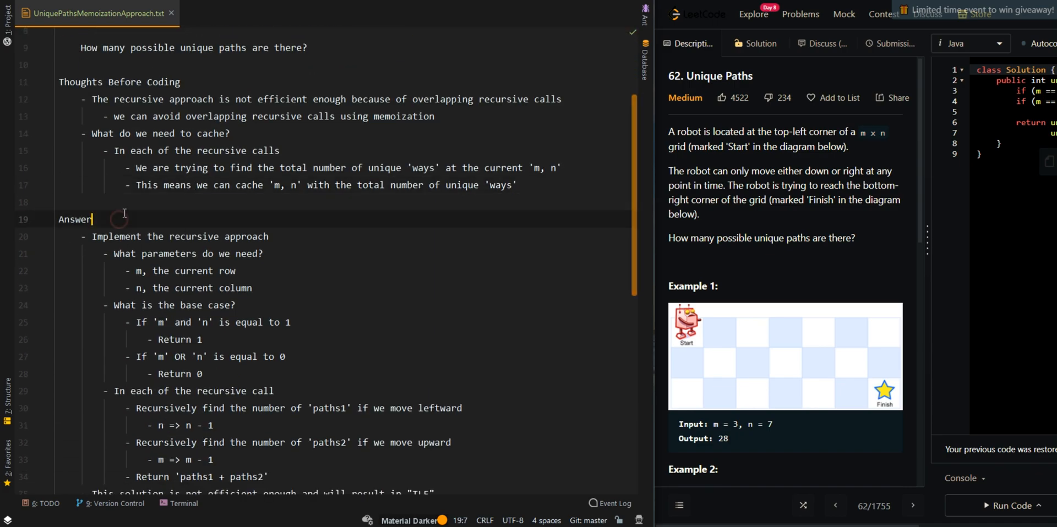
# Start the Answer with creating a 2D matrix 'memo' to cache previously calculated results.
pyautogui.write('- Create a 2')
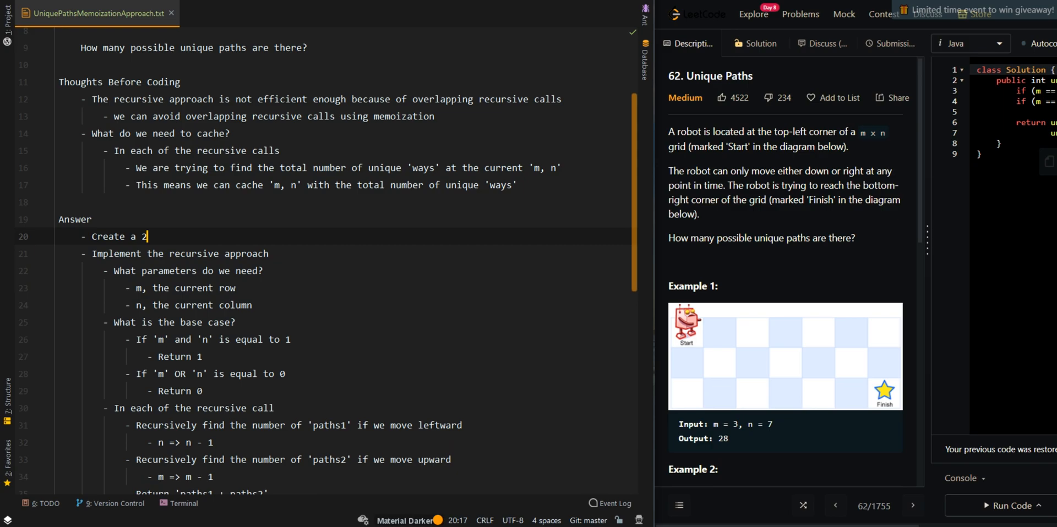
pyautogui.write("D matrix 'memo'")
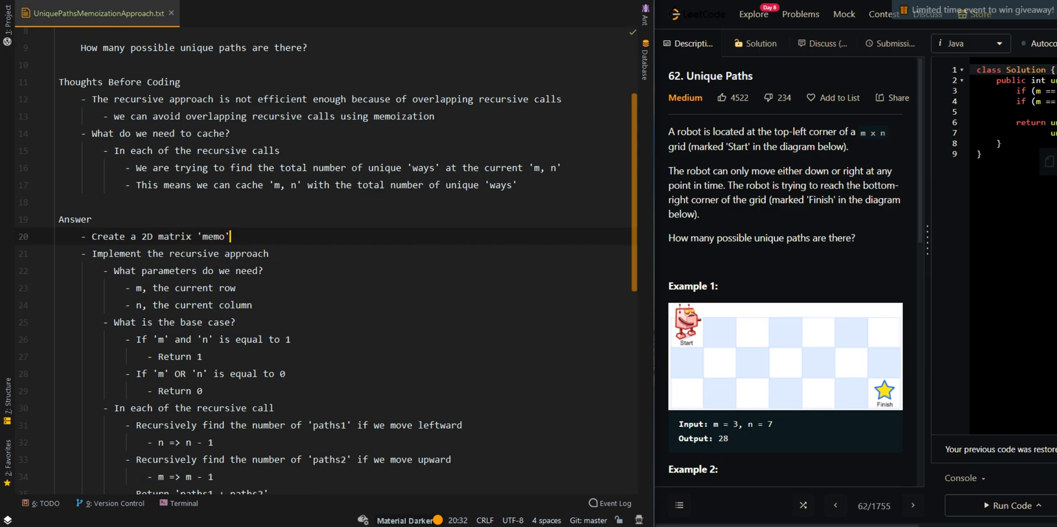
pyautogui.write('to cache prewvi')
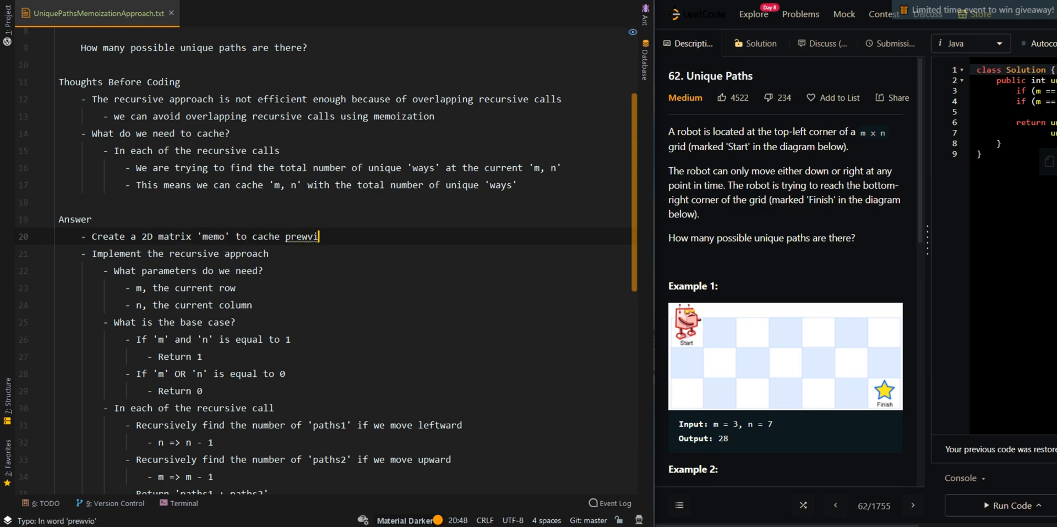
pyautogui.write('previously calcu')
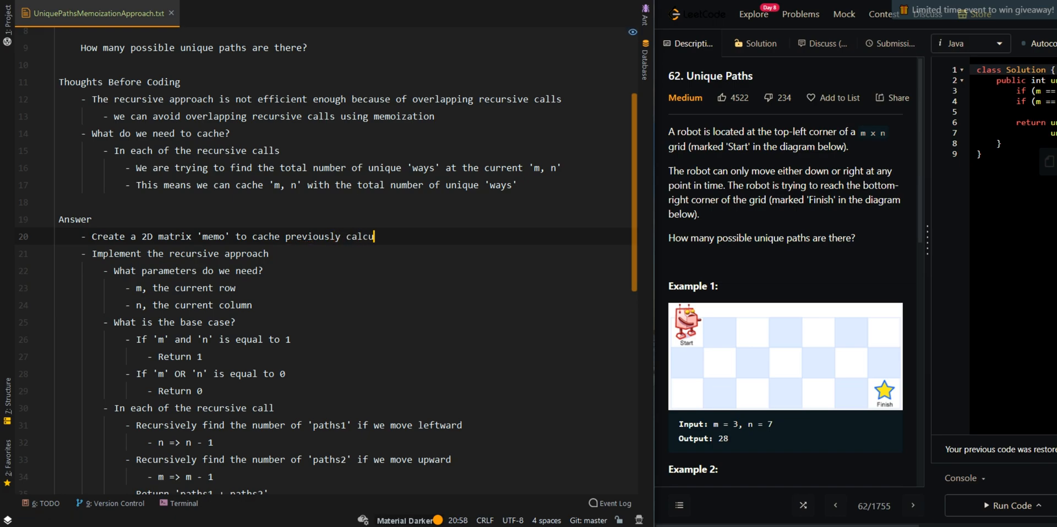
pyautogui.write('lated result')
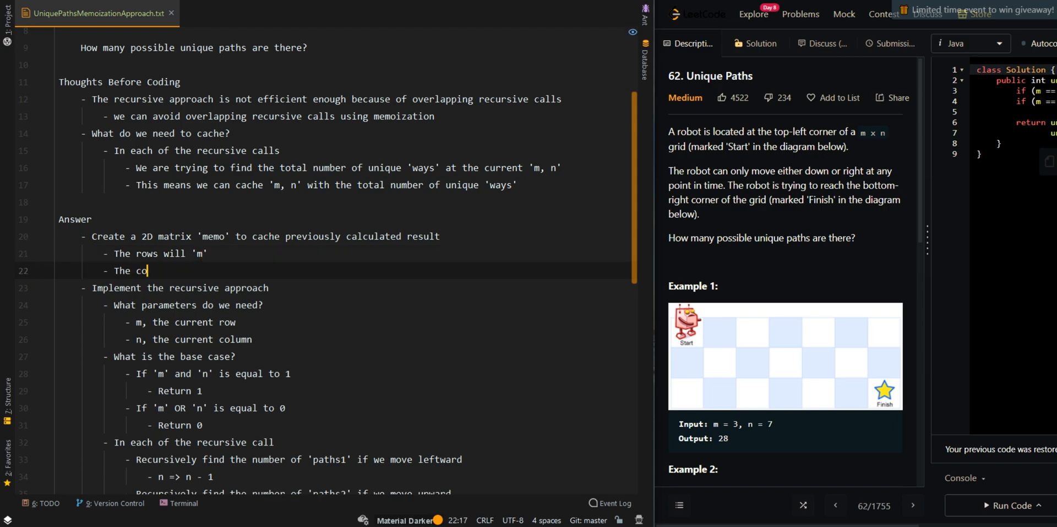
# Describe memo columns as 'n' and values as the total number of unique 'ways'.
pyautogui.write("lumns will be ''")
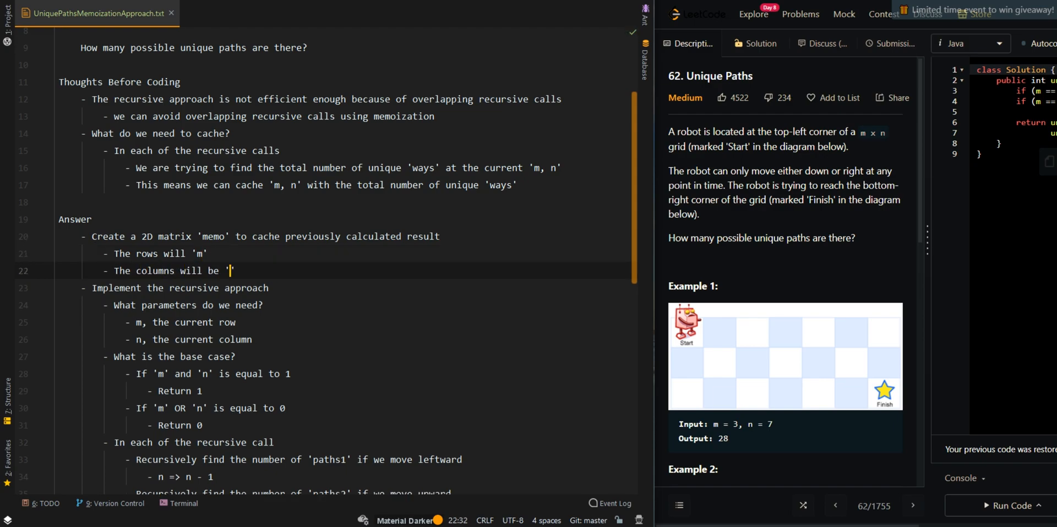
pyautogui.write("n'")
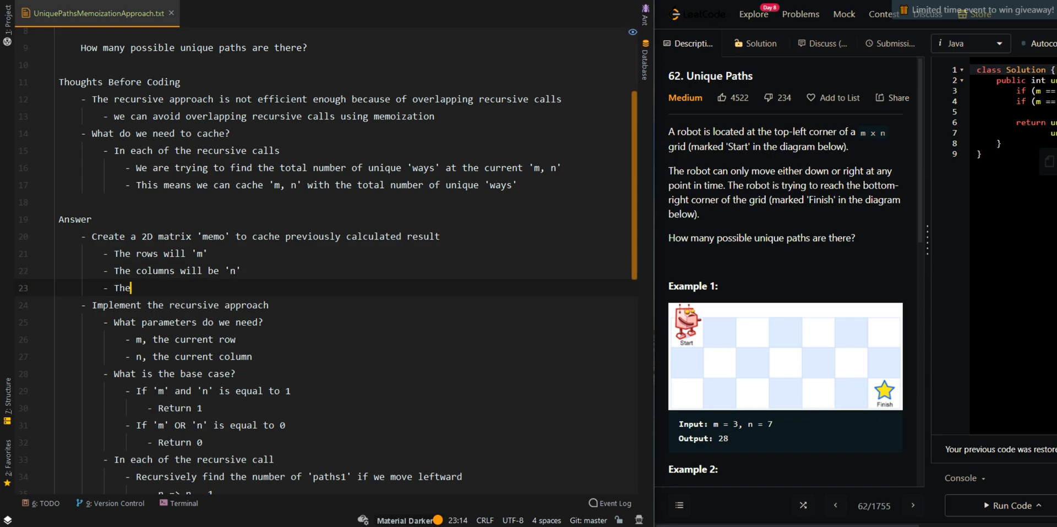
pyautogui.write('value')
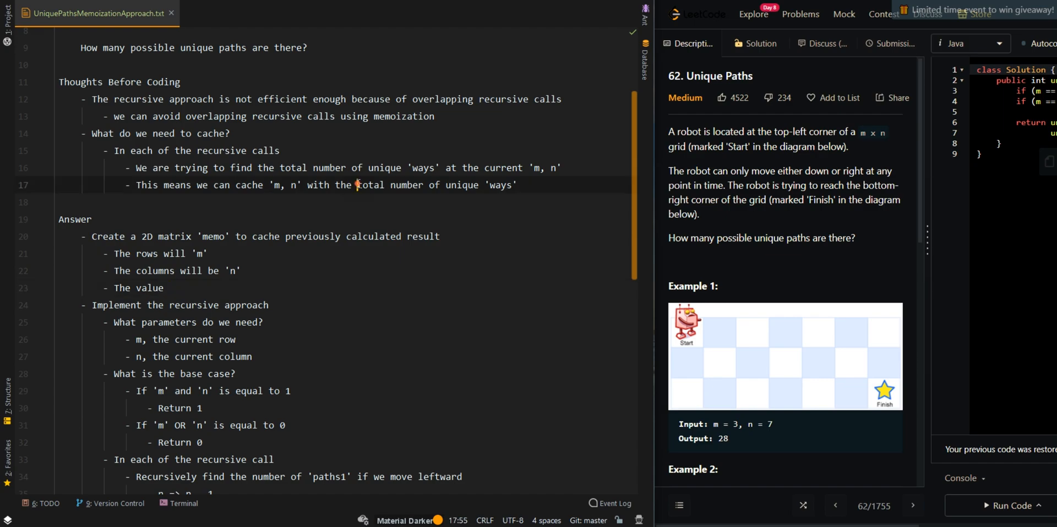
pyautogui.click(168, 288)
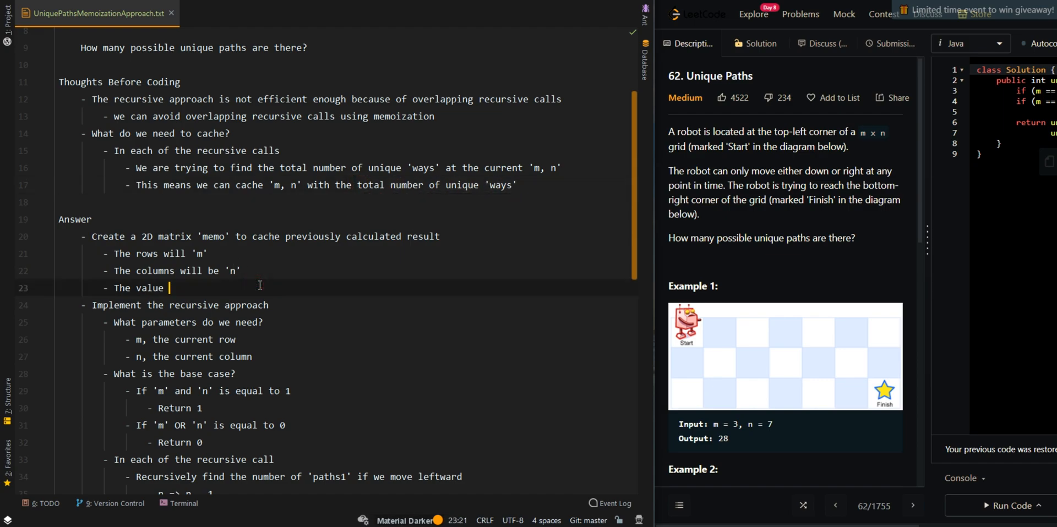
pyautogui.write("s are total number of unique 'ways'")
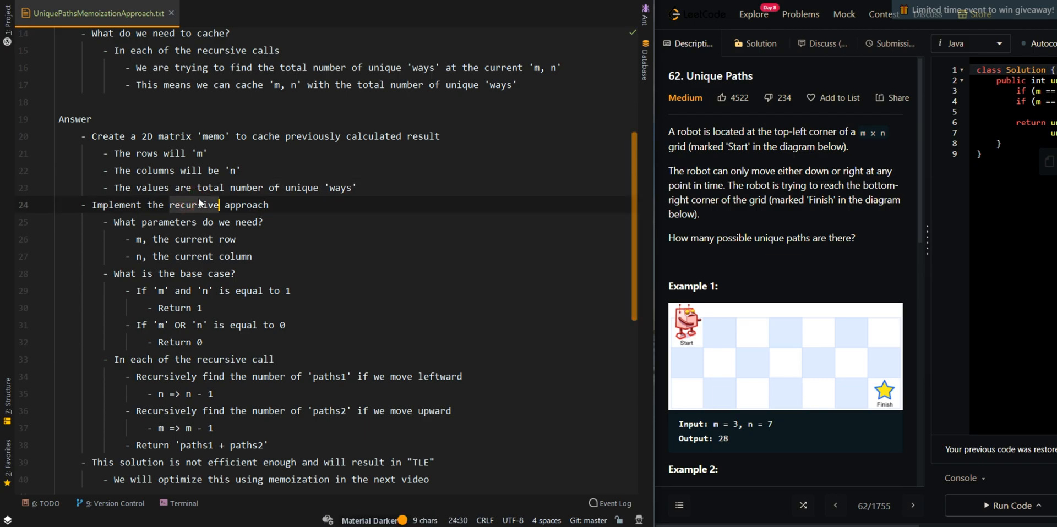
# Retitle the step as the top down memoization approach and list 'memo, cache' as a parameter.
pyautogui.write('top down memoization')
pyautogui.write('-')
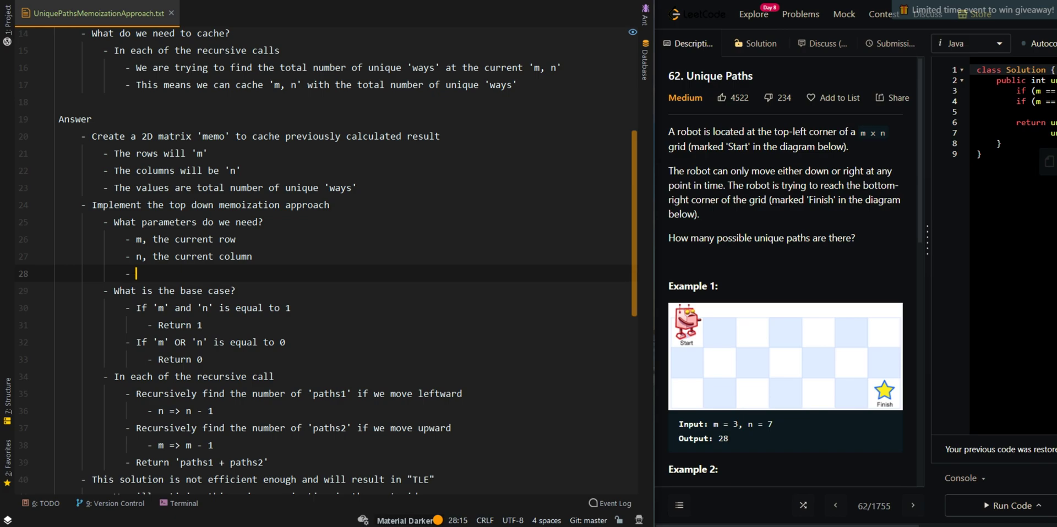
pyautogui.write('memo,')
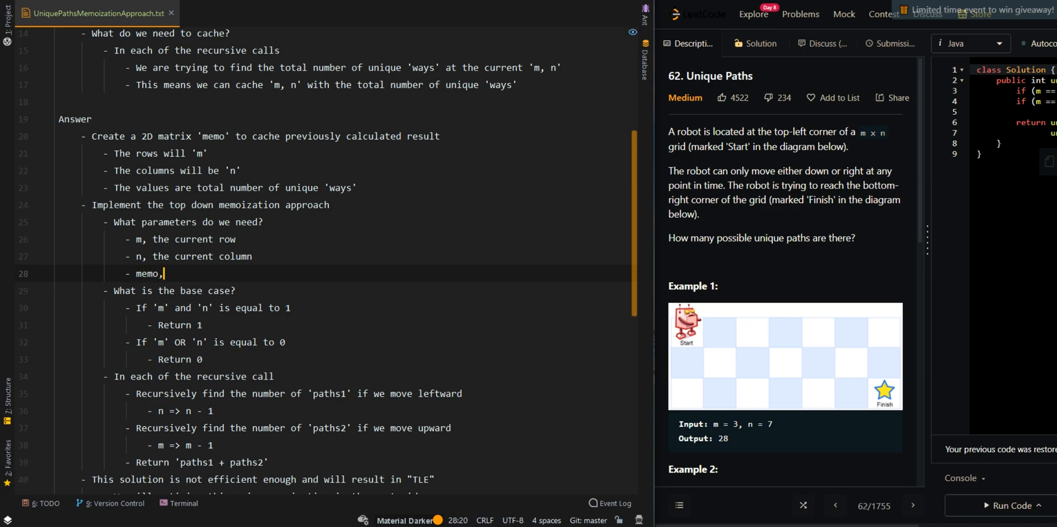
pyautogui.write('pre')
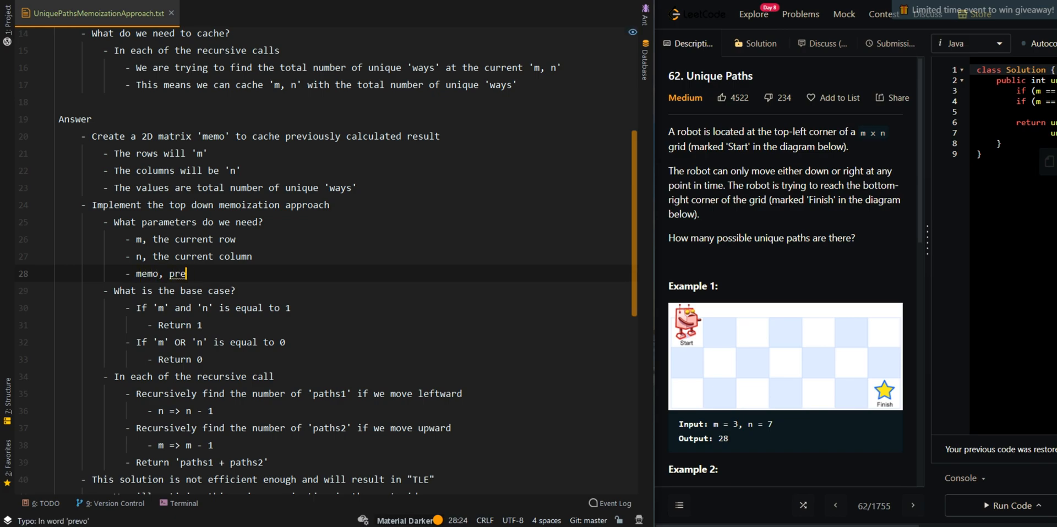
pyautogui.write('cache')
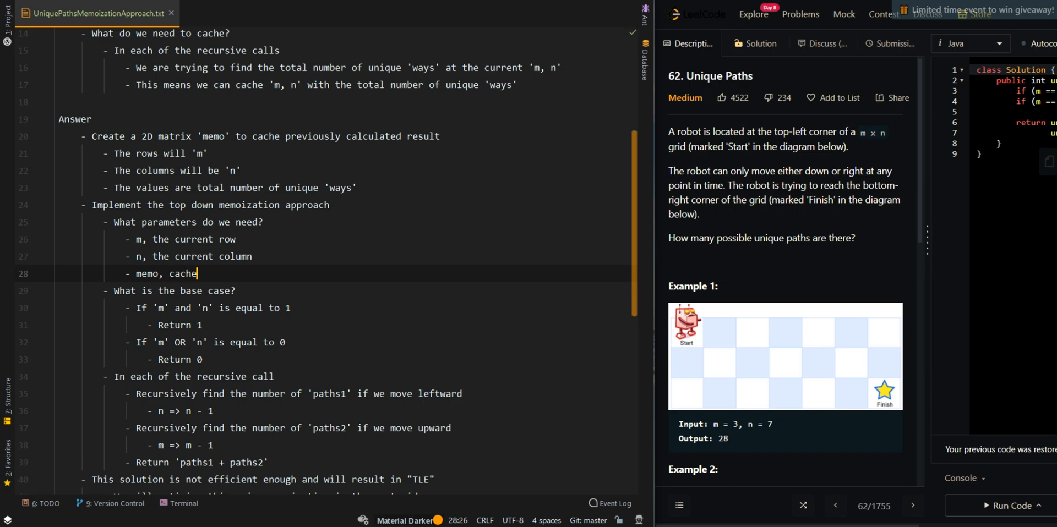
pyautogui.scroll(-3)
pyautogui.write('- If me')
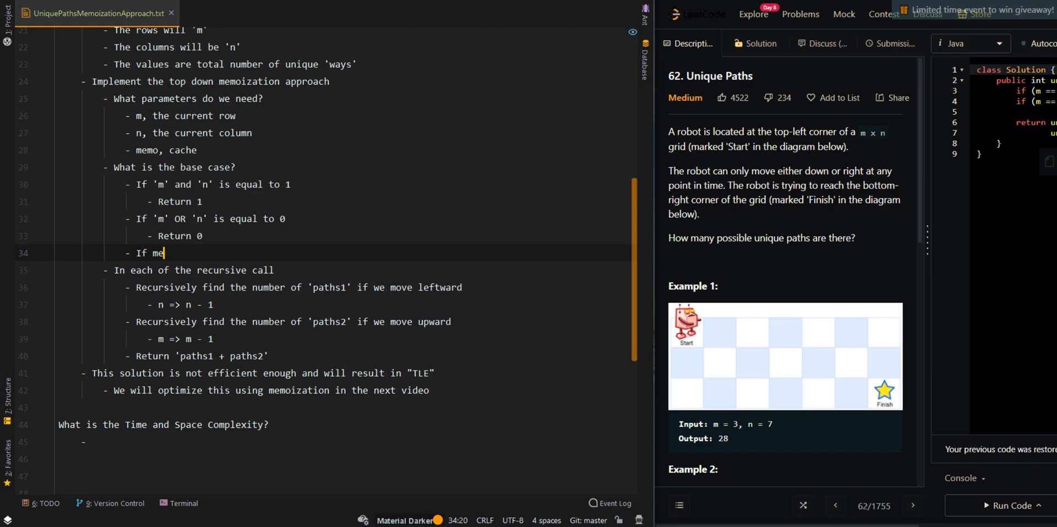
# Add the base case returning 'memo[m][n]' when it is not equal to 0.
pyautogui.press('Backspace')
pyautogui.write("'memo[m][n]' i")
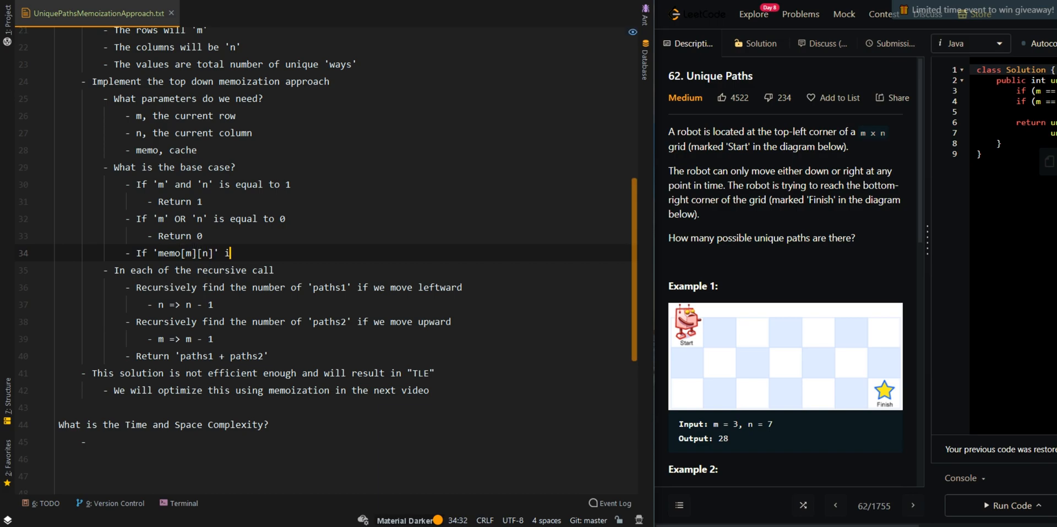
pyautogui.write('s not equa')
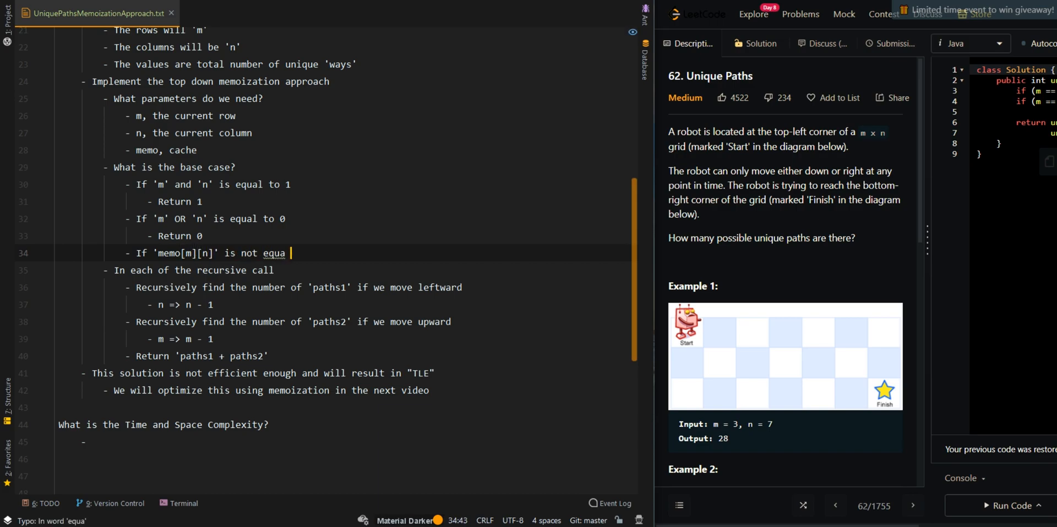
pyautogui.write('l to 0')
pyautogui.write("- Return 'memo[m][n]'")
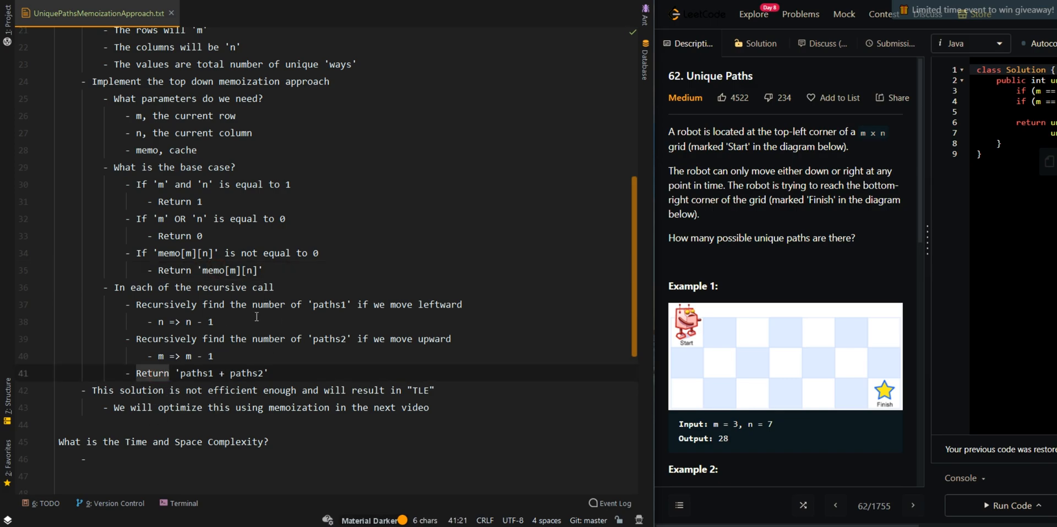
pyautogui.moveTo(333, 313)
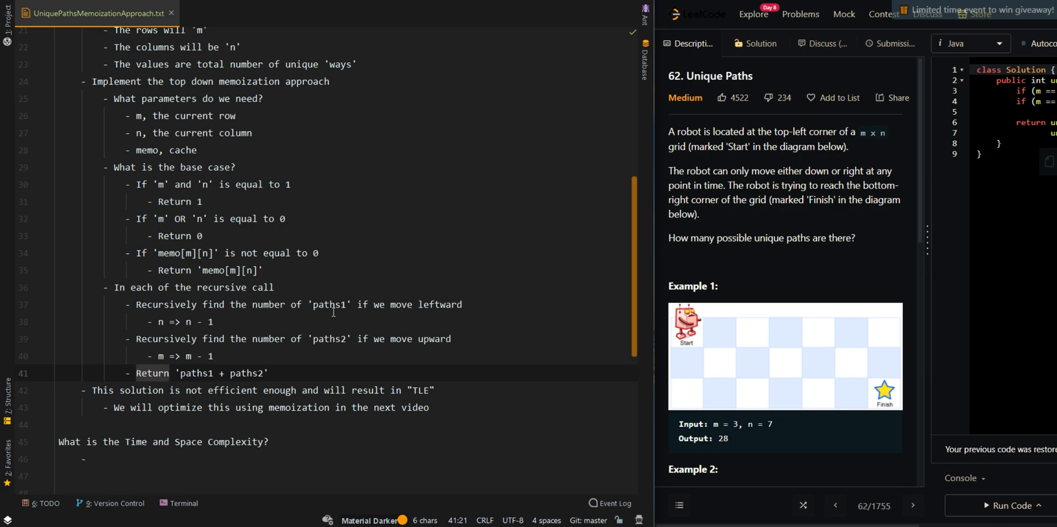
pyautogui.moveTo(155, 375)
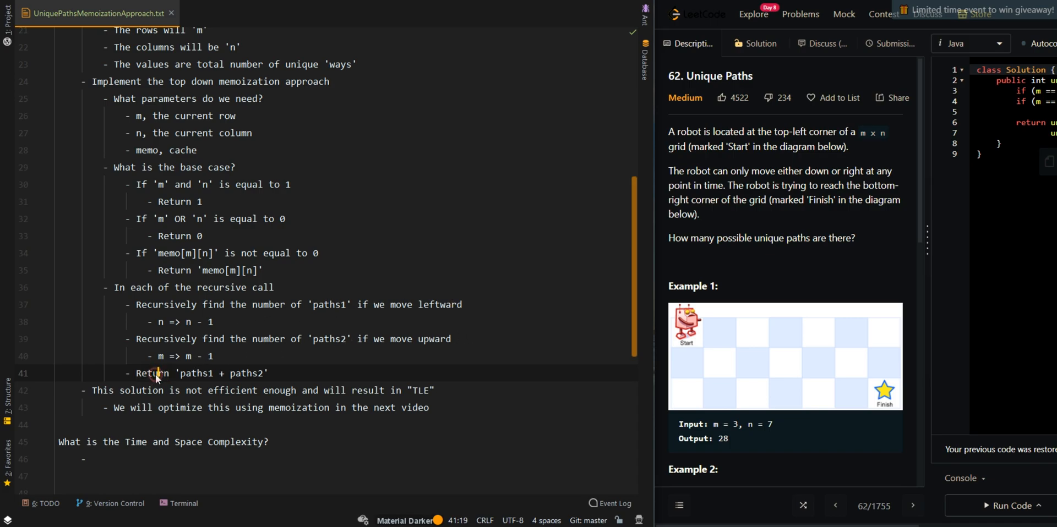
# Change the result line to put 'paths1 + paths2' at 'memo[m][n]' and return it.
pyautogui.write('Put')
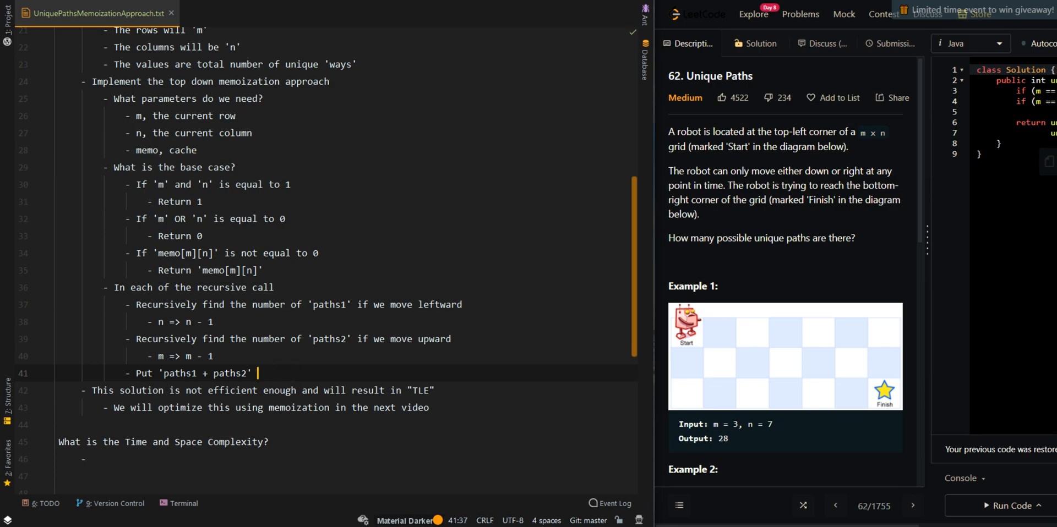
pyautogui.write("at 'memo[m][n]'")
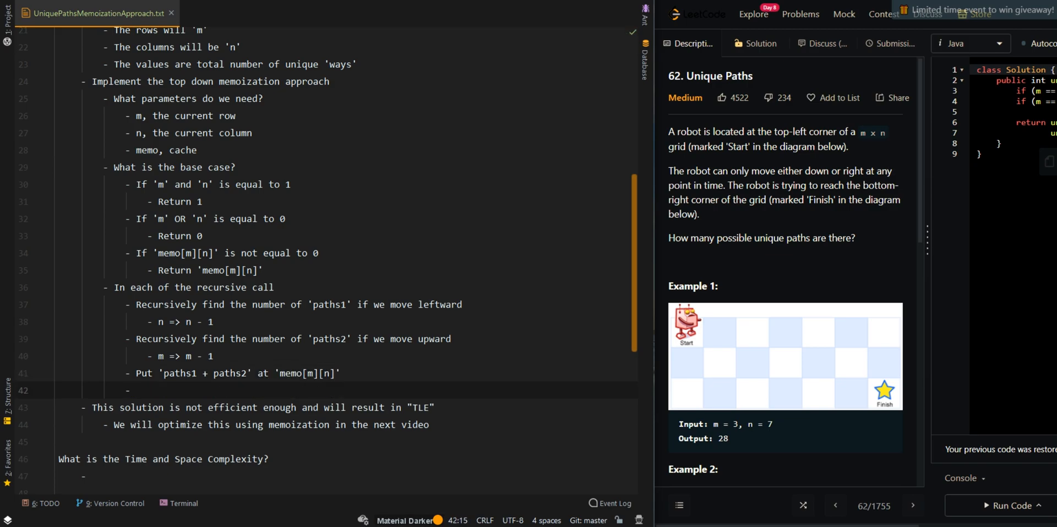
pyautogui.scroll(-3)
pyautogui.write(" Return 'memo[m][n")
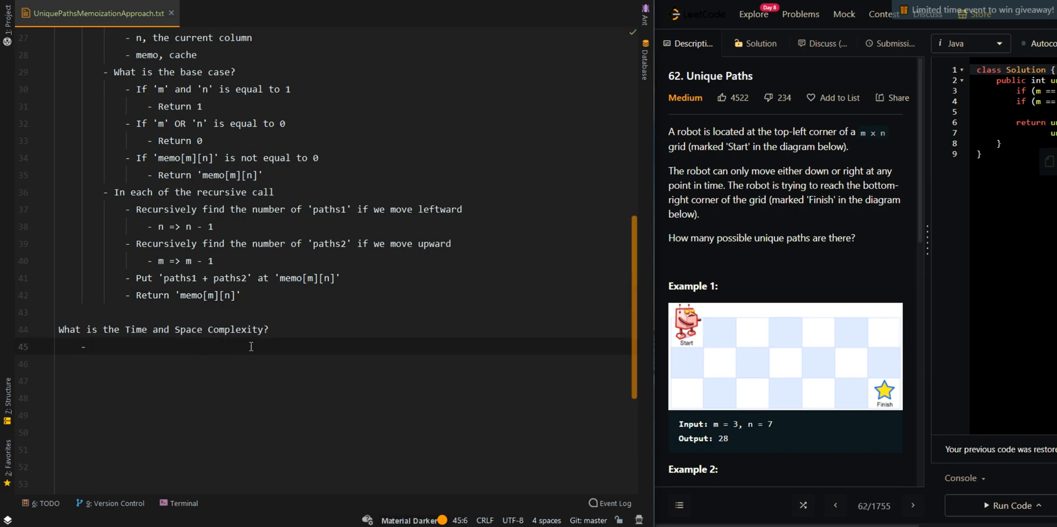
# State Time Complexity = O(m*n), where m, n are the two input values.
pyautogui.write('Tim')
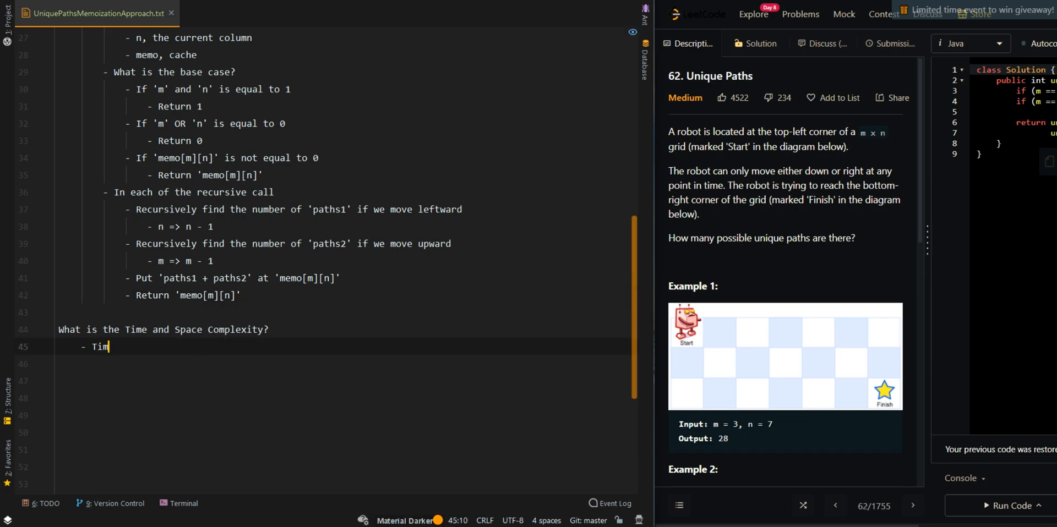
pyautogui.write('e Complexity = O(')
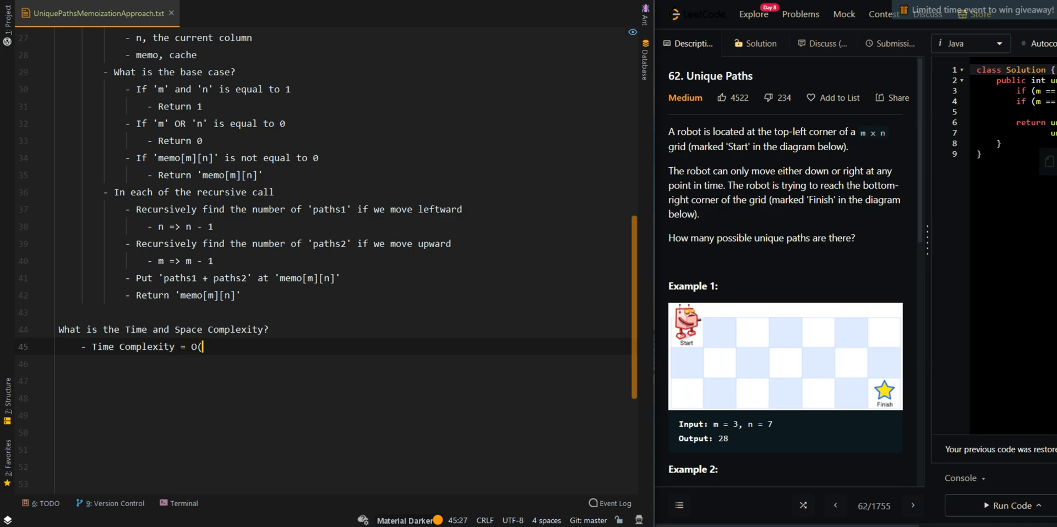
pyautogui.write('m*n),')
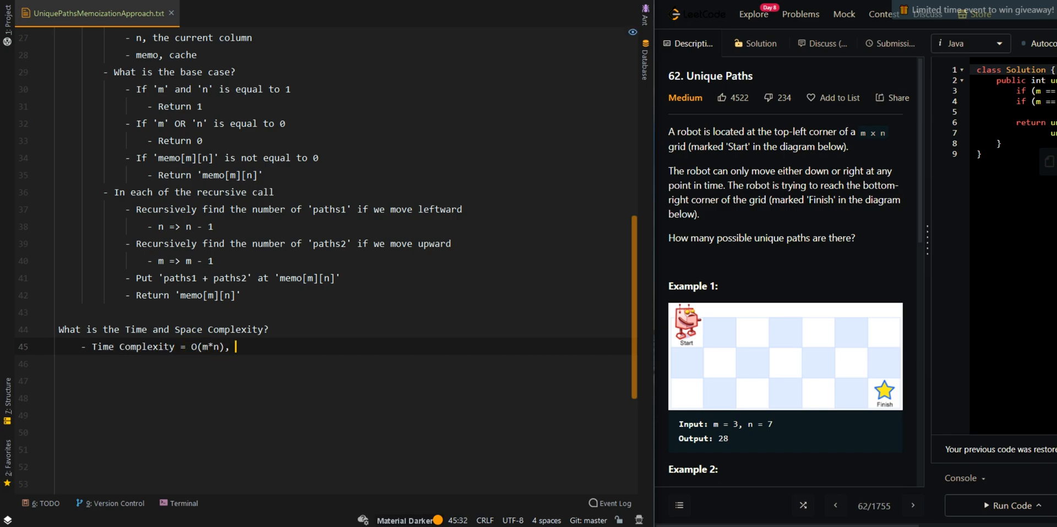
pyautogui.write('where m,n are the')
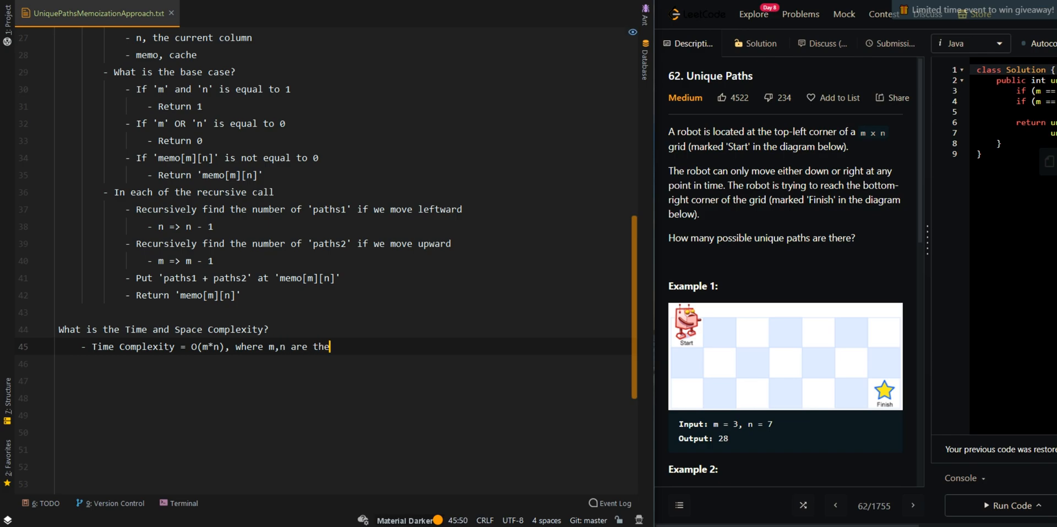
pyautogui.write('two input values')
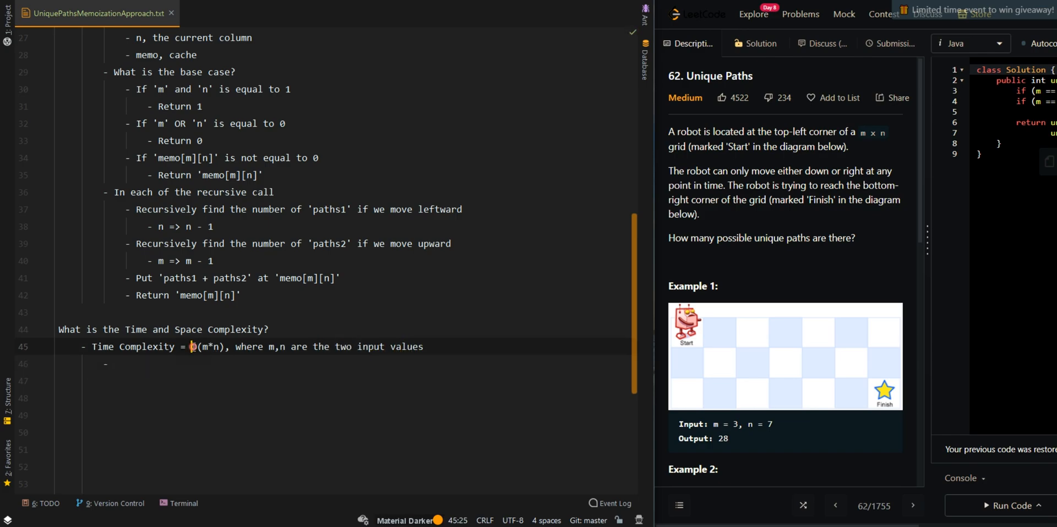
# Explain O(m*n) as the total of 'm*n' possible states.
pyautogui.write('O(m*n)')
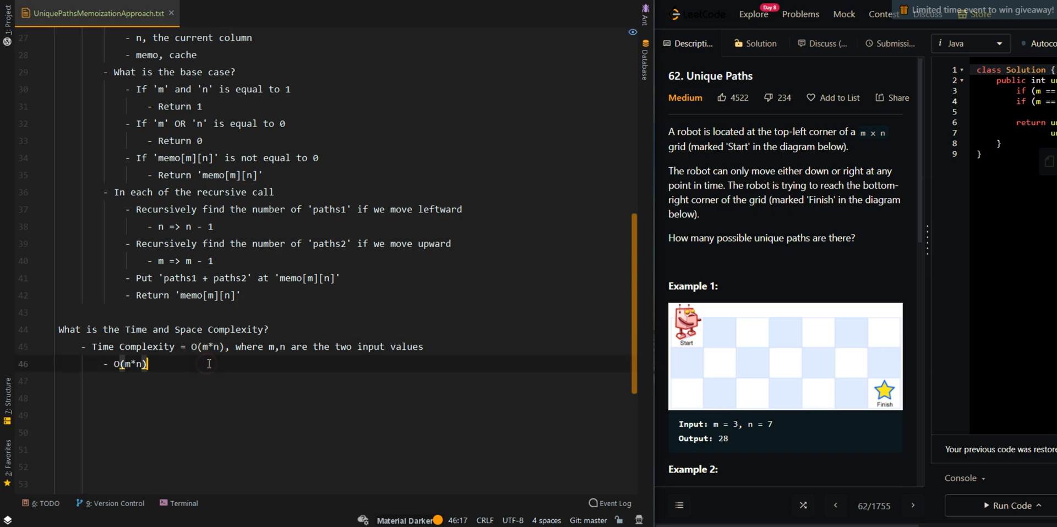
pyautogui.write(', there are a total')
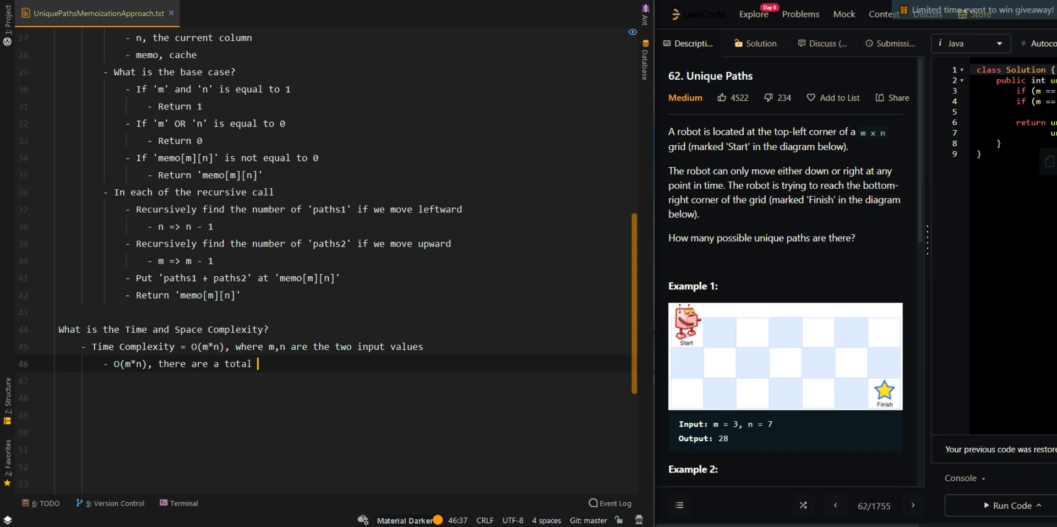
pyautogui.write("of 'm*n'")
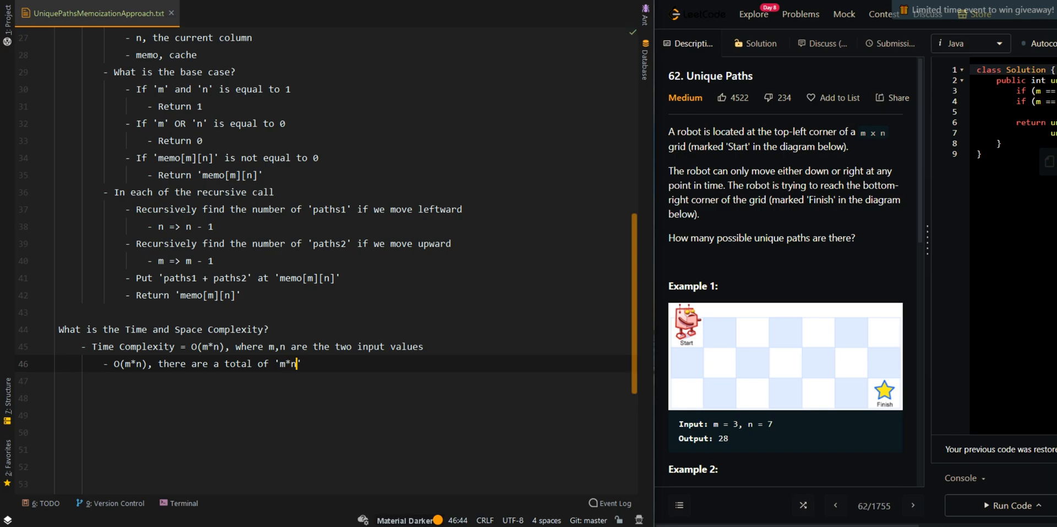
pyautogui.write('possible states')
pyautogui.click(343, 381)
pyautogui.write('- S')
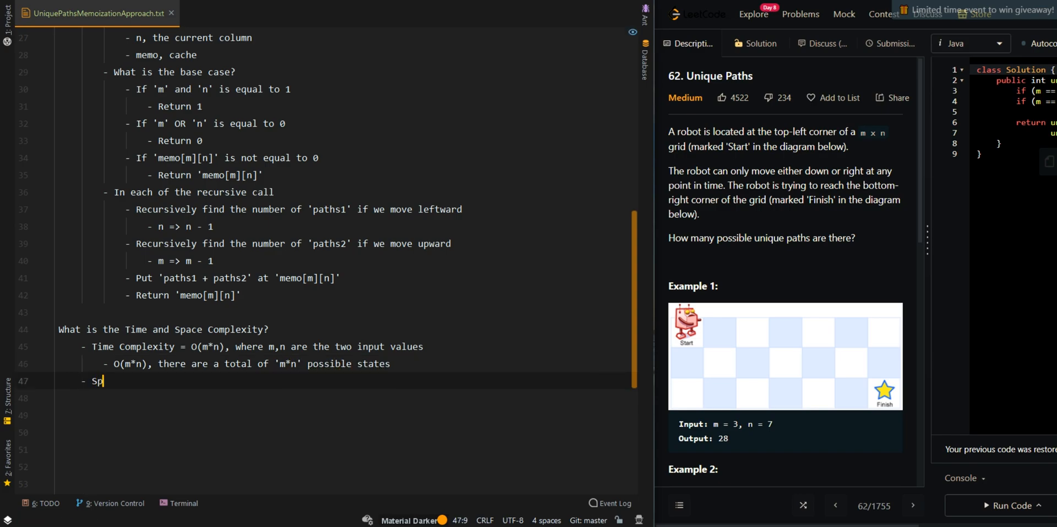
# State Space Complexity = O(m*n) + O(m + n) = O(m*n).
pyautogui.write('pace Complexity')
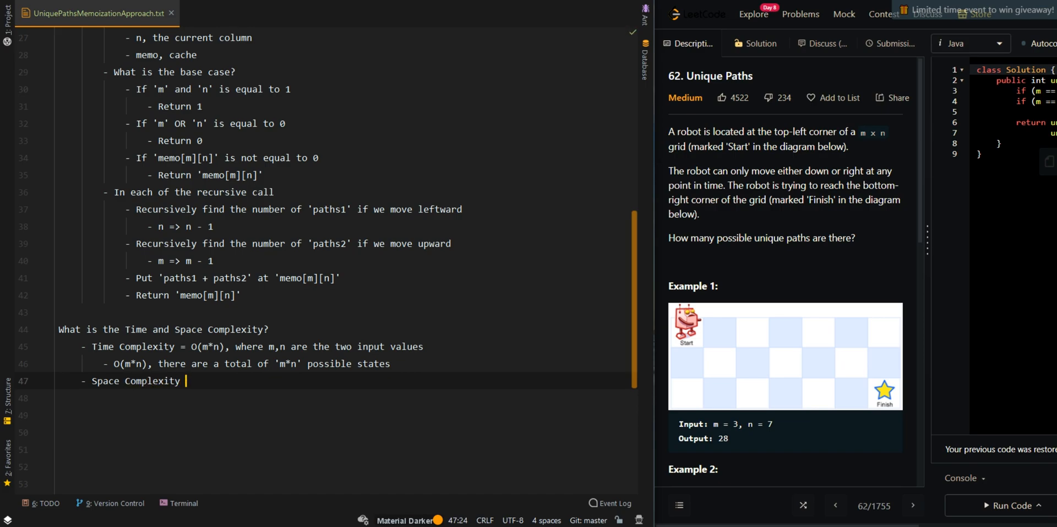
pyautogui.write('= O(m*n) +')
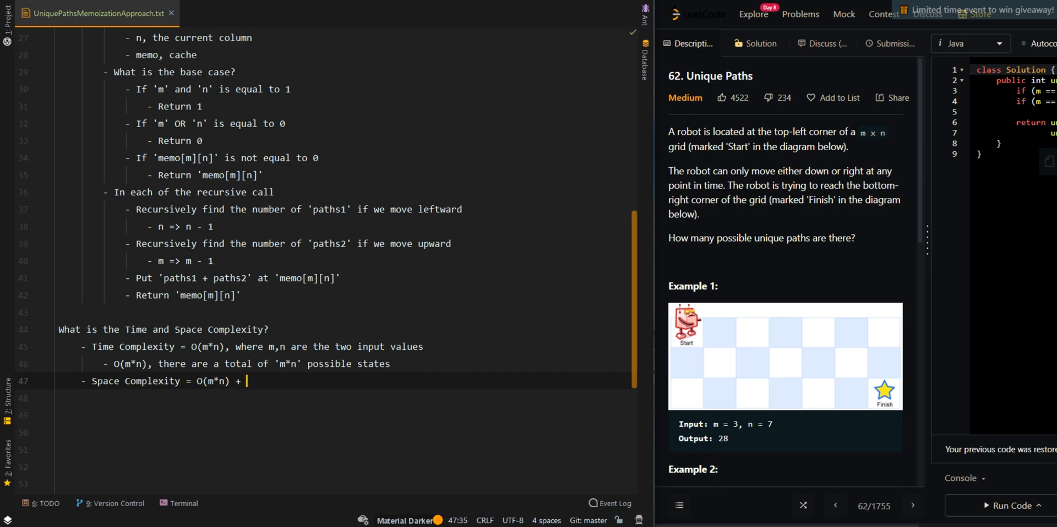
pyautogui.write('O(m + n')
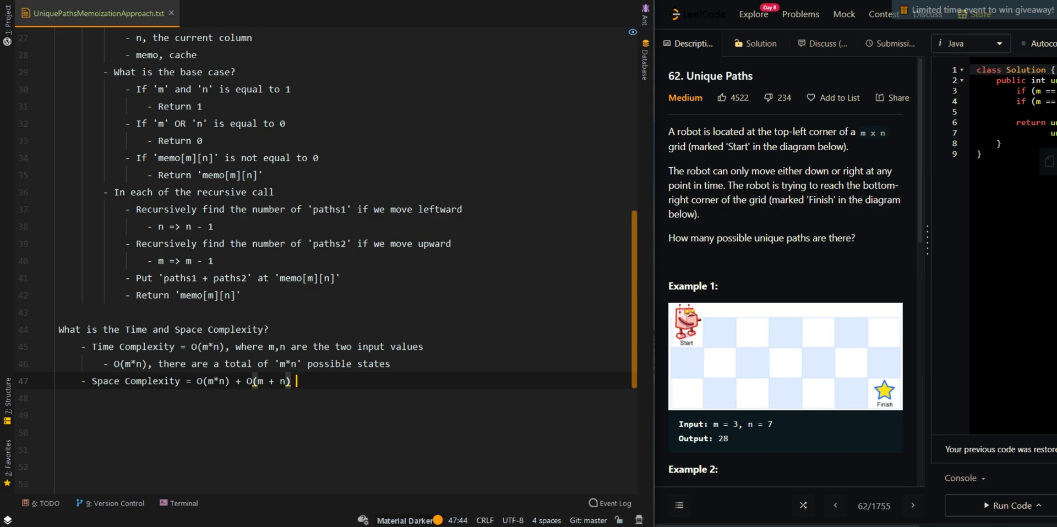
pyautogui.write('= O(m*n)')
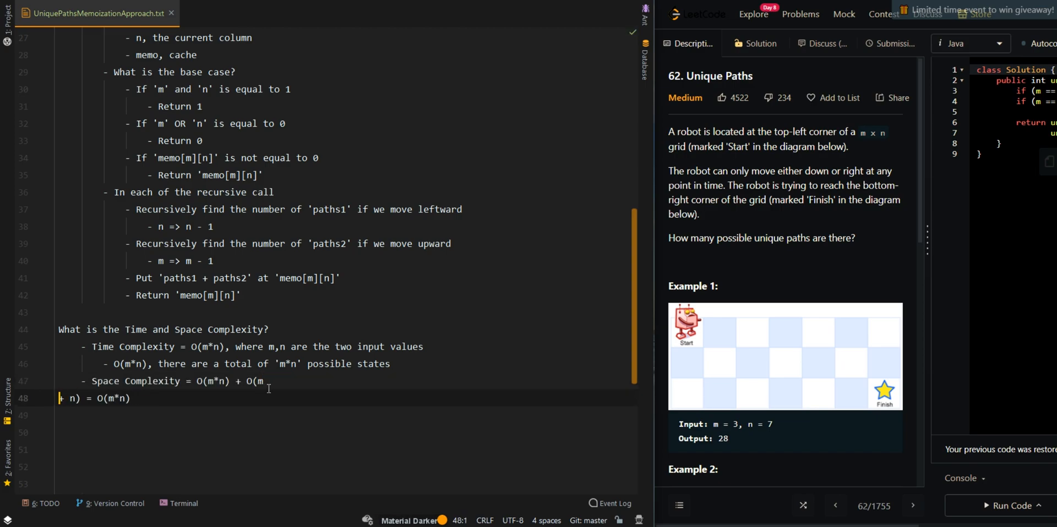
pyautogui.press('Backspace')
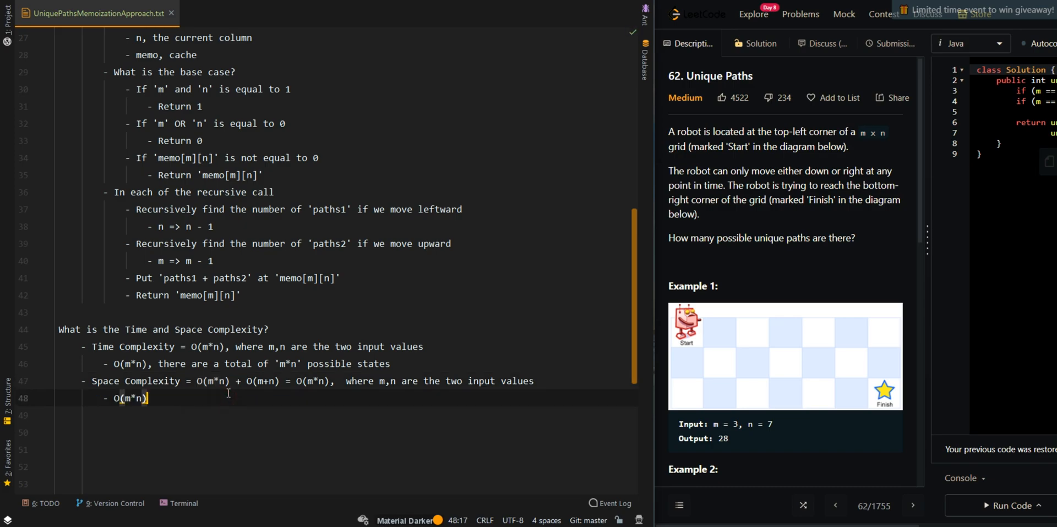
# Attribute O(m*n) to the 'memo' matrix and O(m + n) to recursive call stack memory.
pyautogui.write(", 'memo' matrix")
pyautogui.click(343, 415)
pyautogui.write('-')
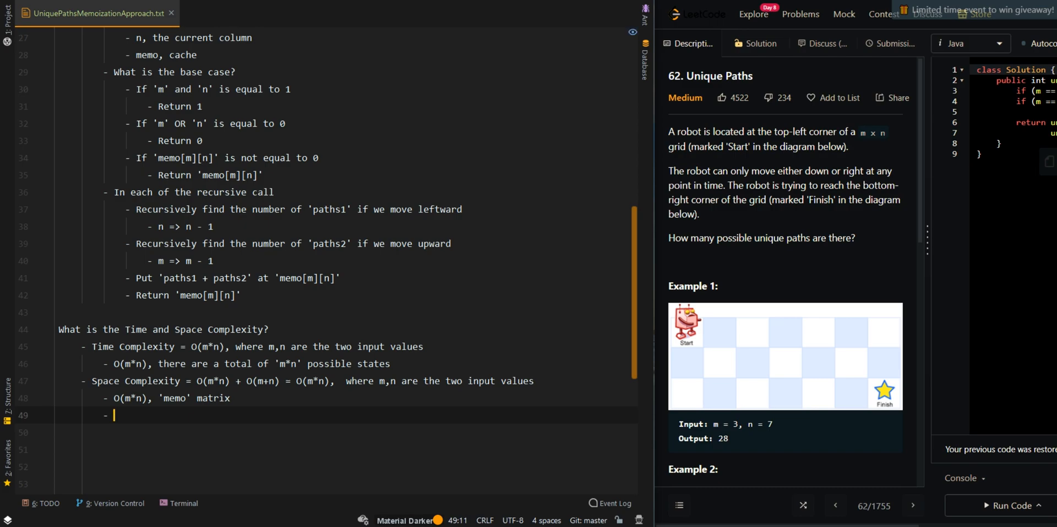
pyautogui.write('O(m + n)')
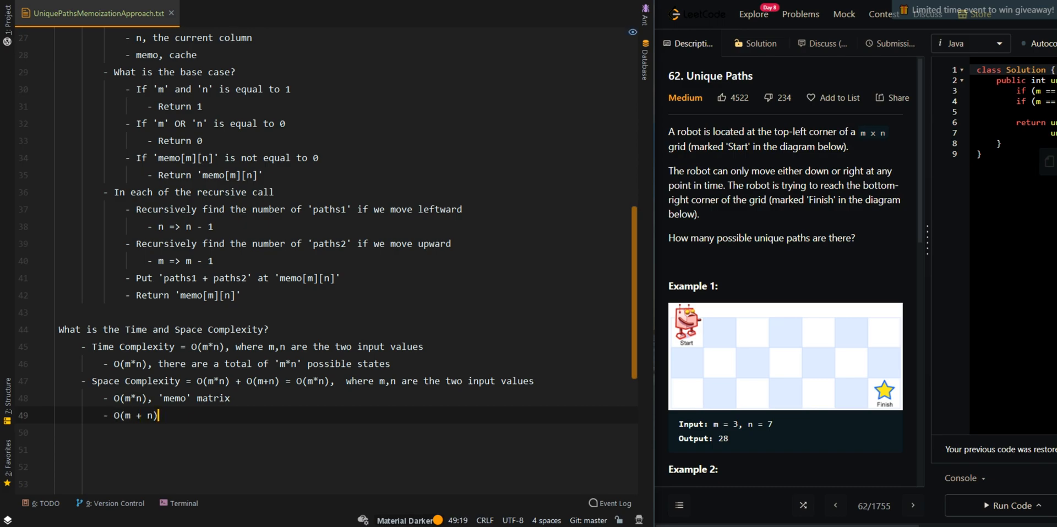
pyautogui.write(', recursive call stack')
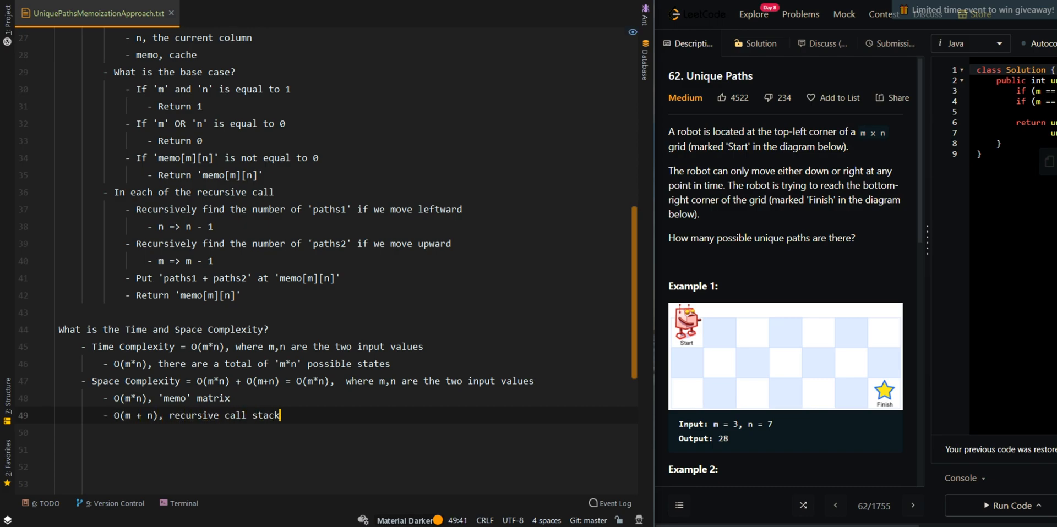
pyautogui.write('memory')
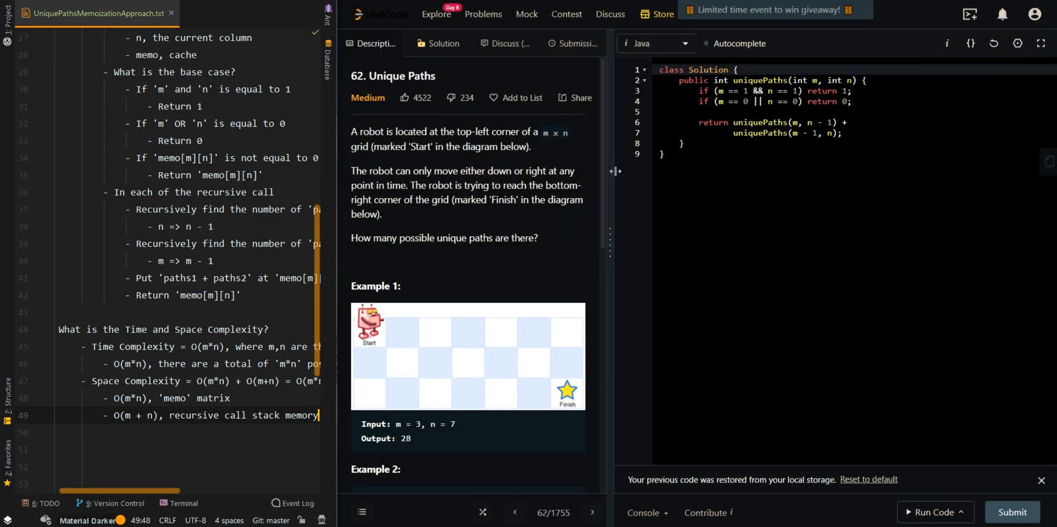
# Insert a public uniquePaths(int m, int n) wrapper and give the helper an int[][] memo parameter.
pyautogui.click(614, 170)
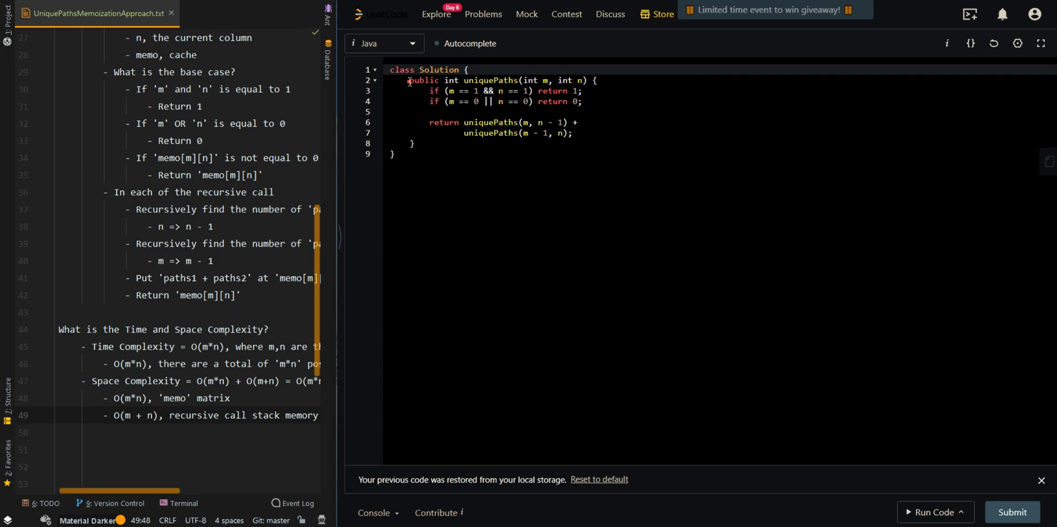
pyautogui.press('enter')
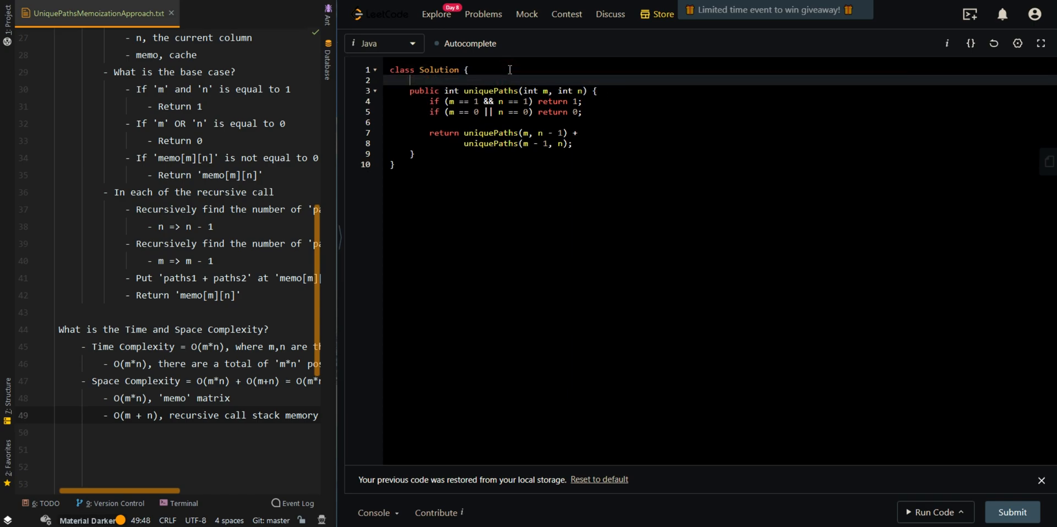
pyautogui.write('public int uniquePaths(int m, int n) {')
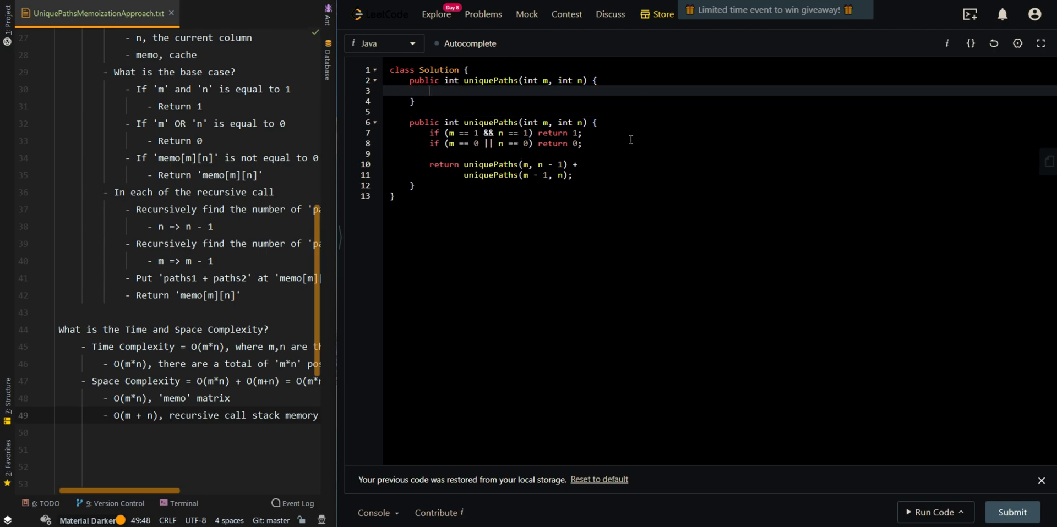
pyautogui.write(', int[][] memo')
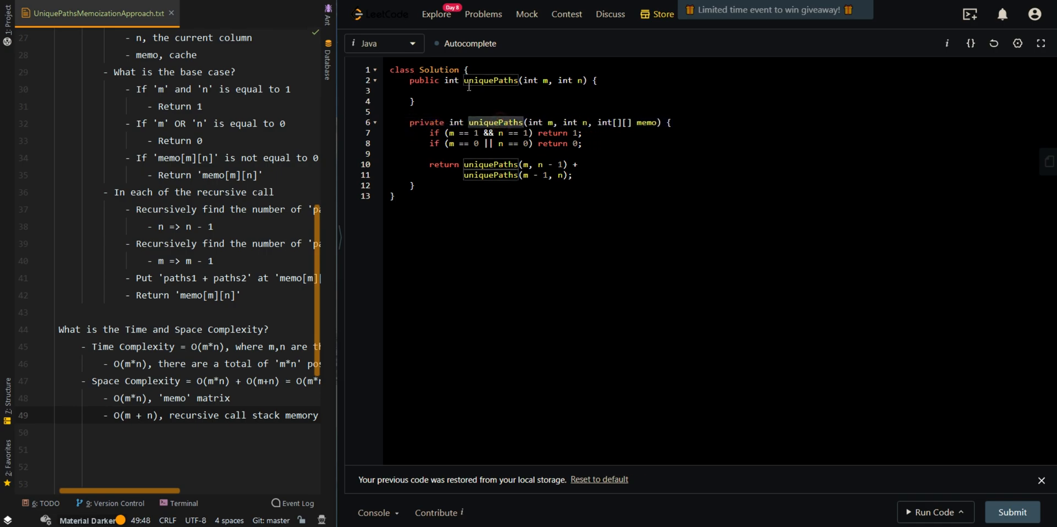
# Make the wrapper return uniquePaths(m, n, new int[m + 1][n + 1]).
pyautogui.write('return')
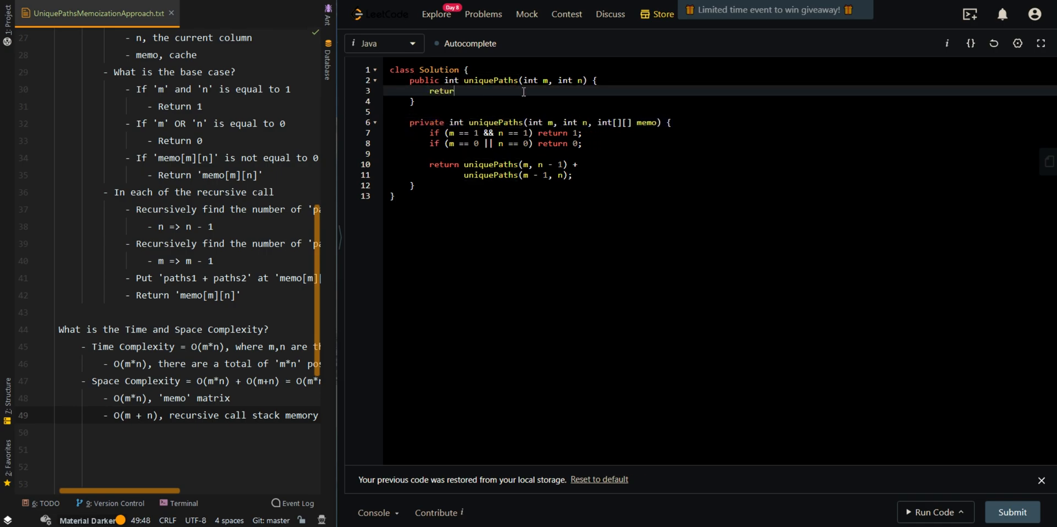
pyautogui.write('uniquePaths(m, bn)')
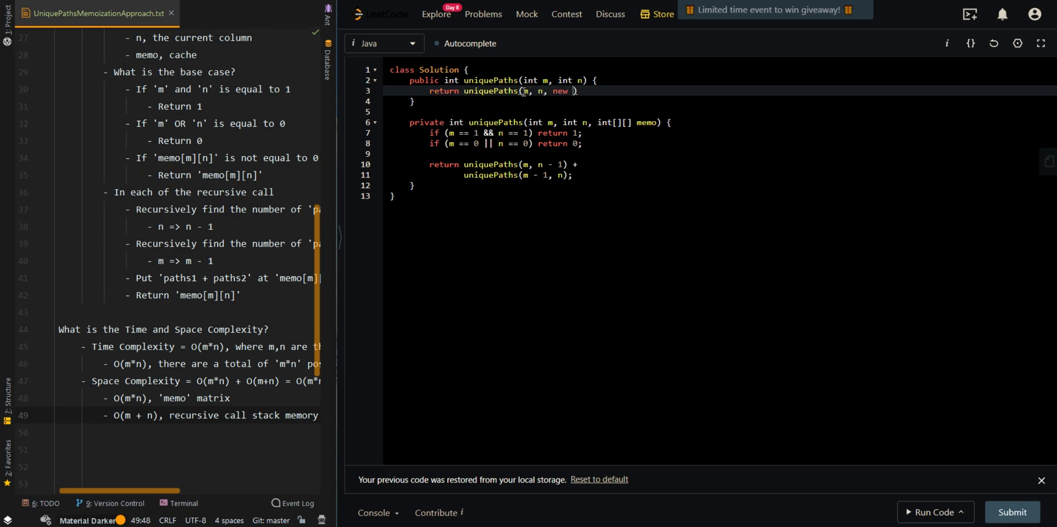
pyautogui.write('int[m][]')
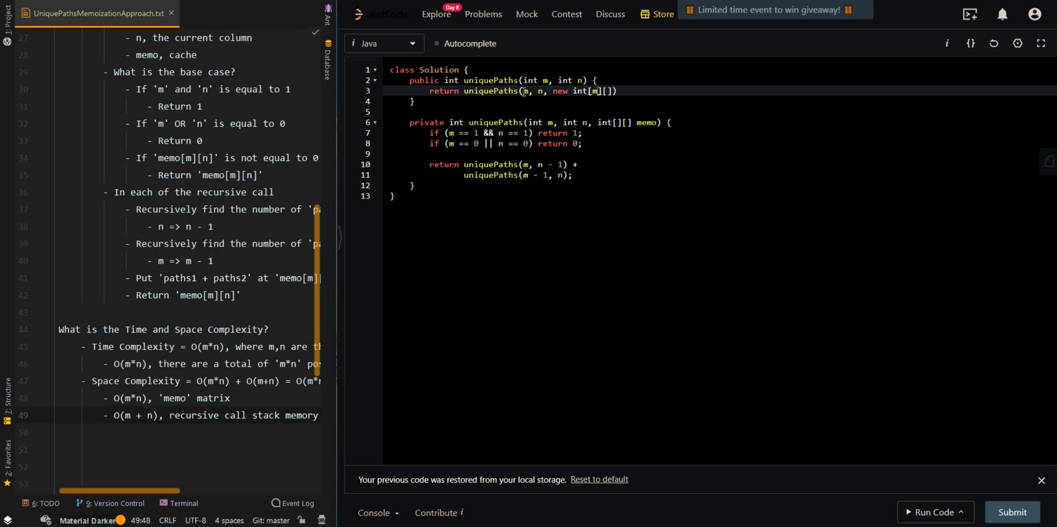
pyautogui.write('+ 1][n')
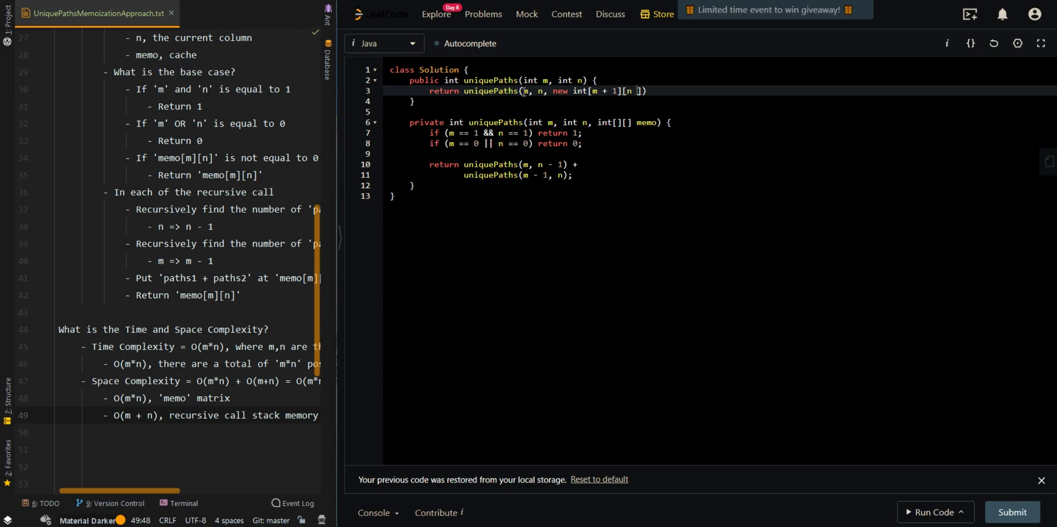
pyautogui.write('+ 1')
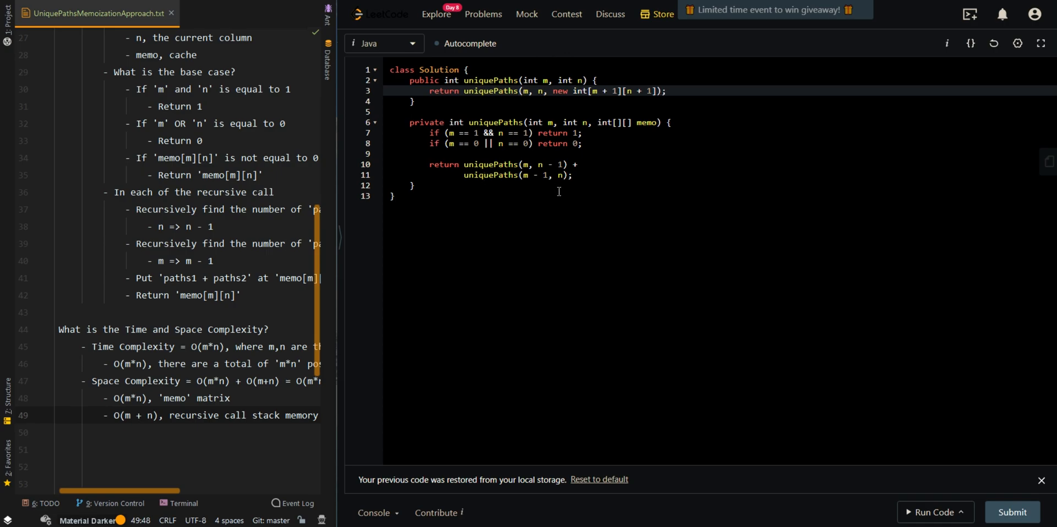
# Add 'if (memo[m][n] != 0) return memo[m][n];' and store the recursive sum in memo[m][n].
pyautogui.write('if (')
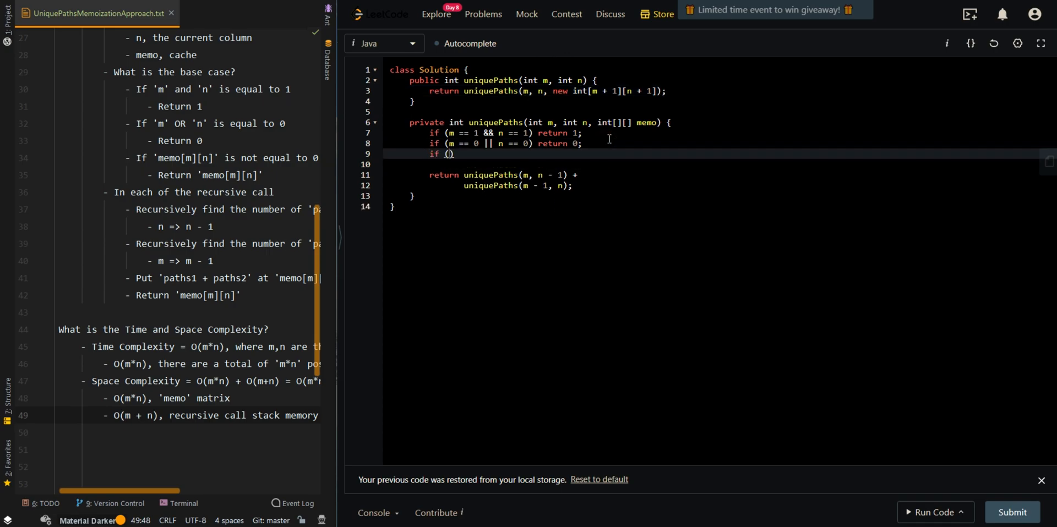
pyautogui.write('memo[][]')
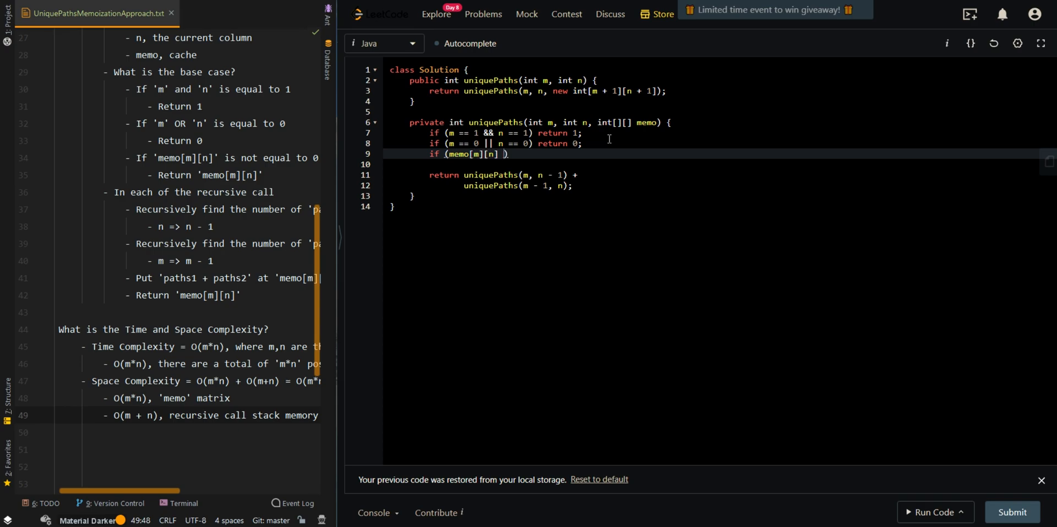
pyautogui.write('!= 0) return')
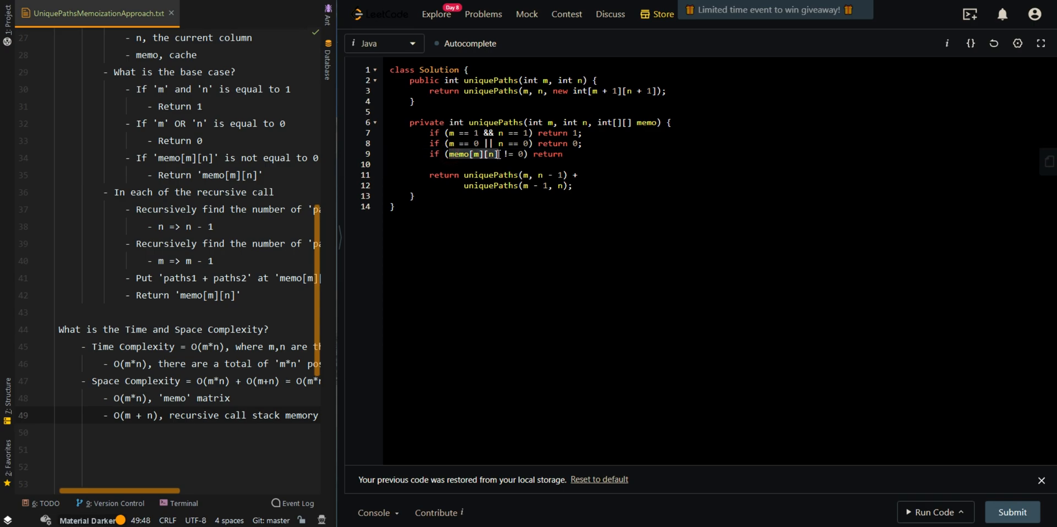
pyautogui.write('memo[m][n];')
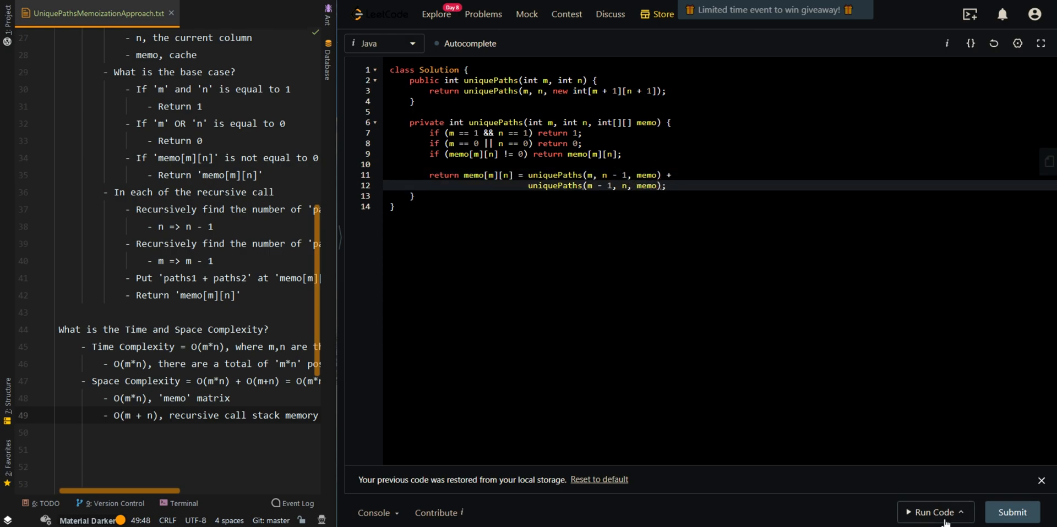
# Submit the memoized solution and see it accepted at 0 ms.
pyautogui.click(935, 513)
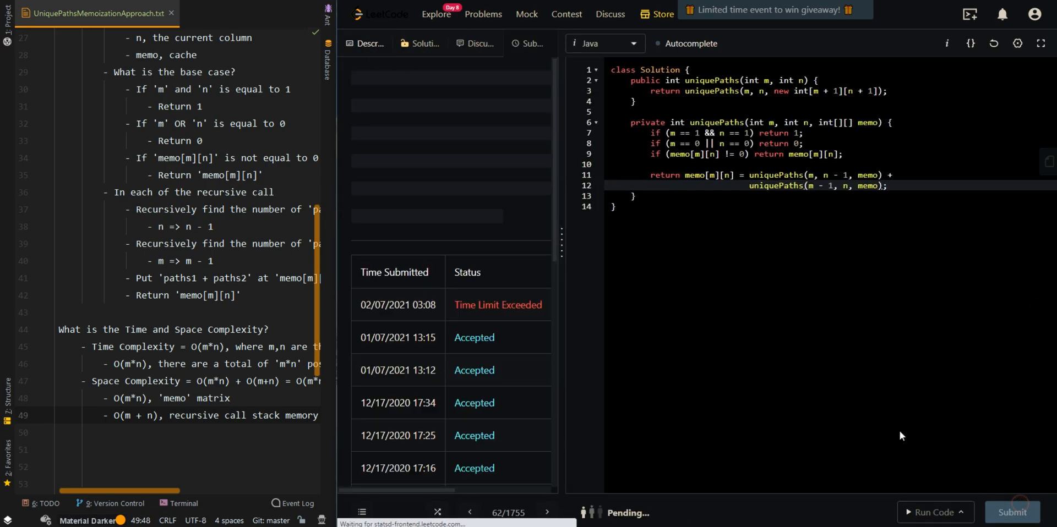
pyautogui.click(1012, 513)
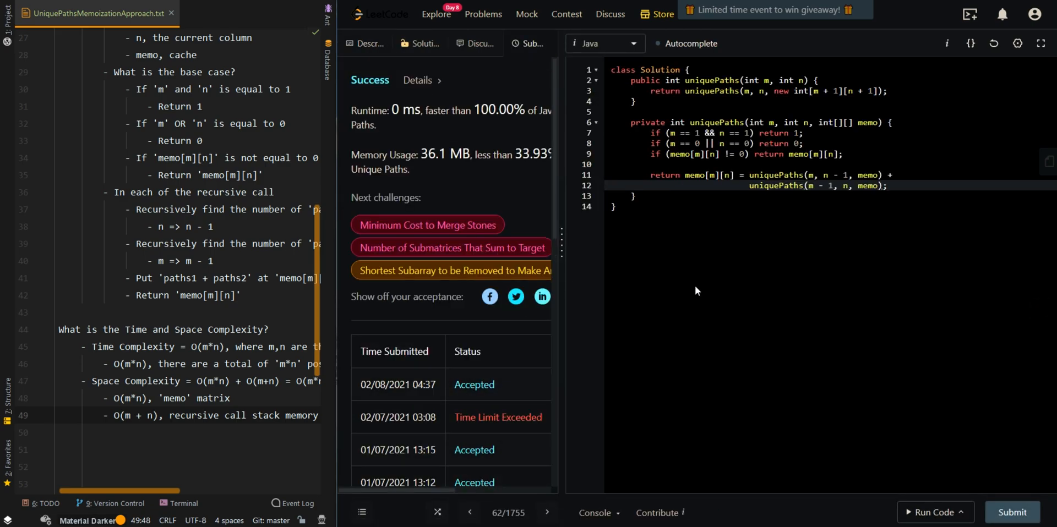